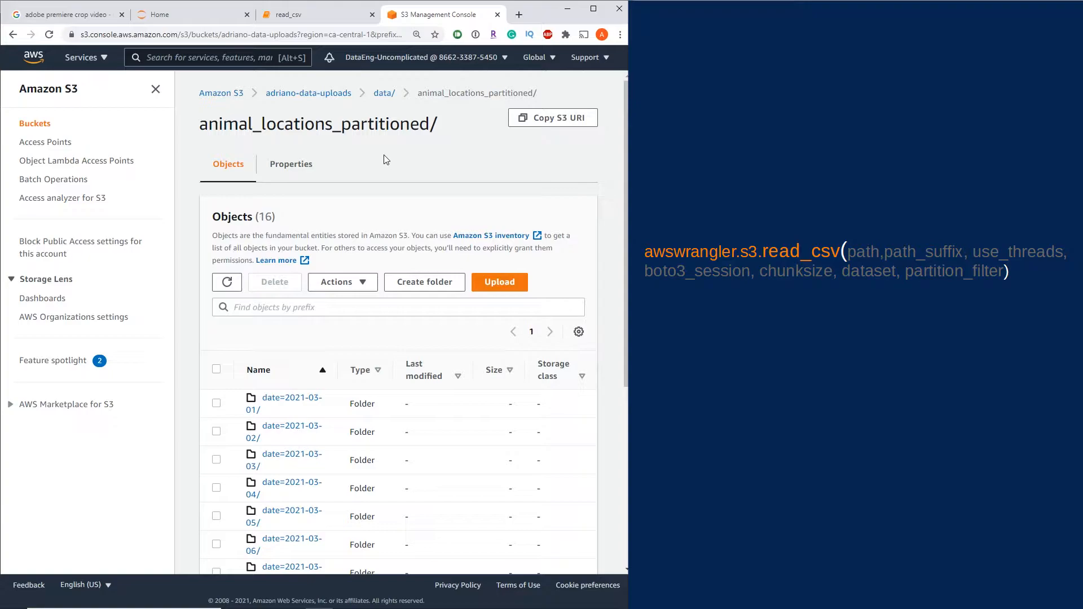
mouse_move(430, 109)
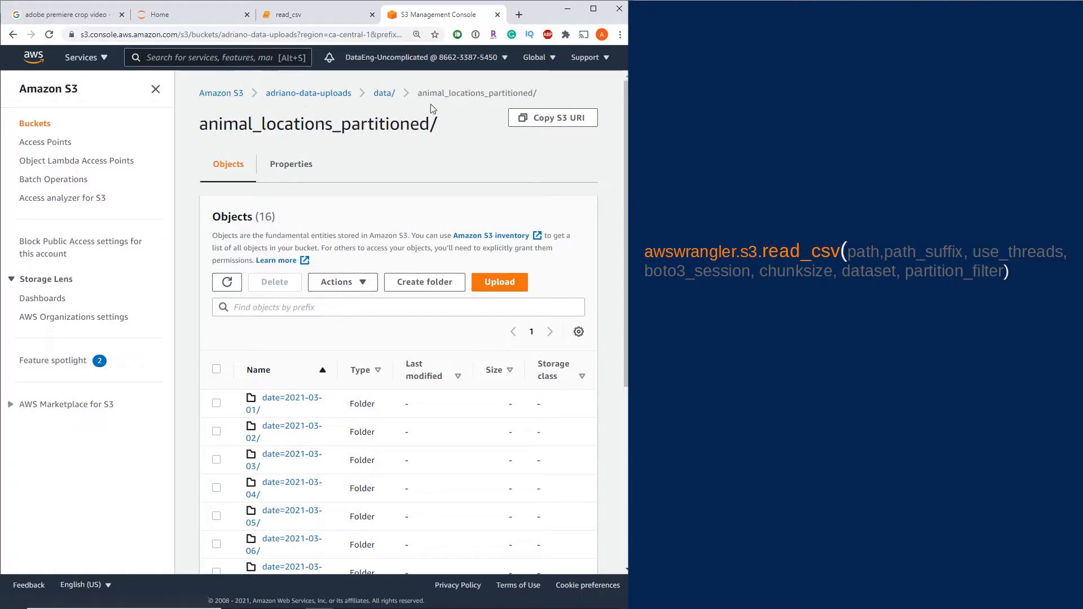
mouse_move(512, 102)
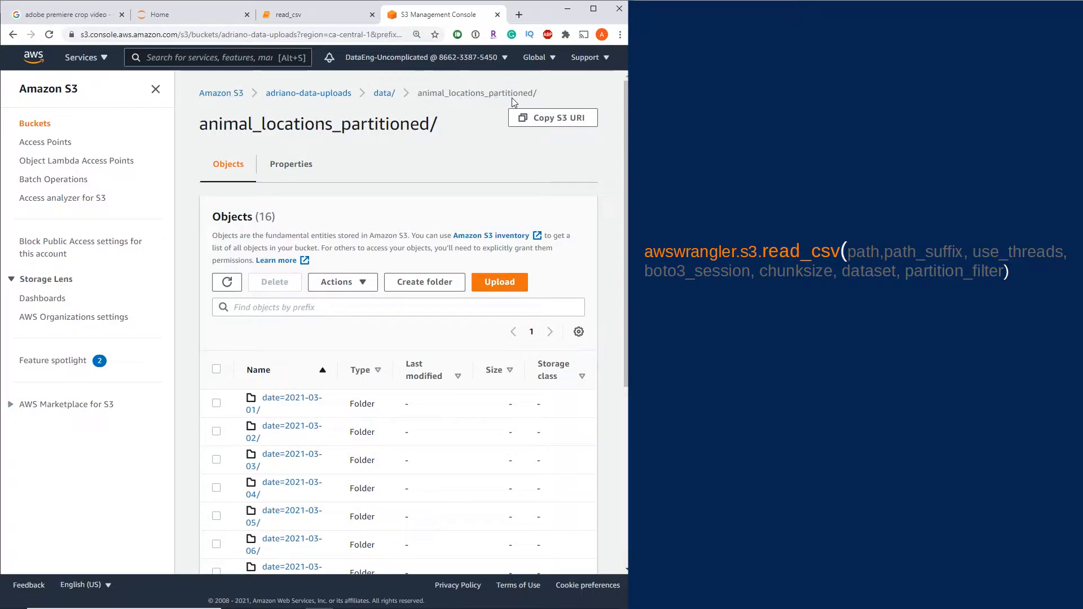
Browse the date=2021-03-02 partition folder in S3 and return to animal_locations_partitioned.
scroll("down", 3)
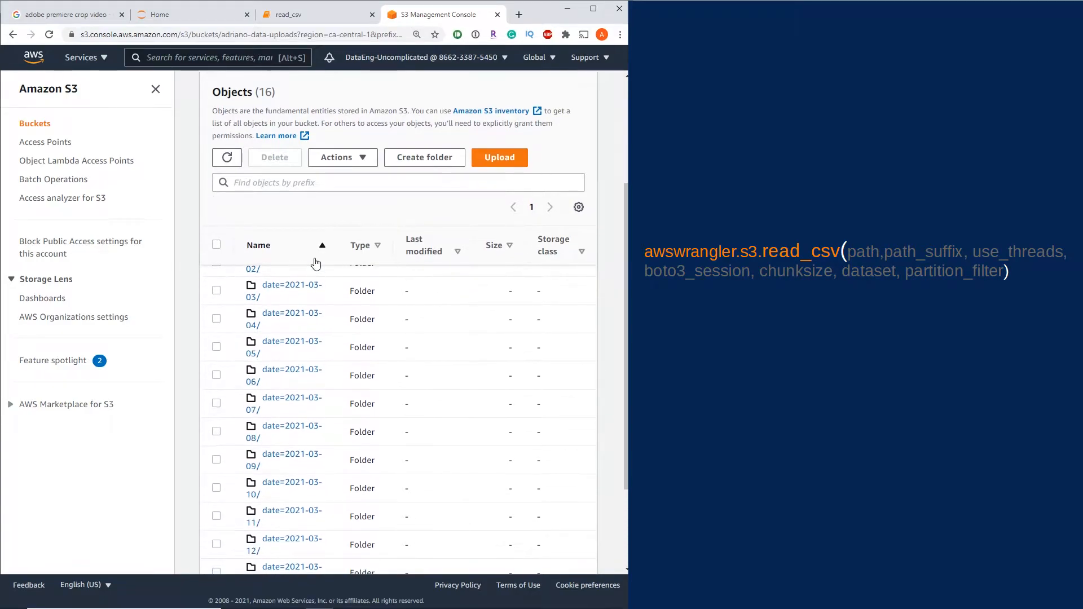
scroll("up", 3)
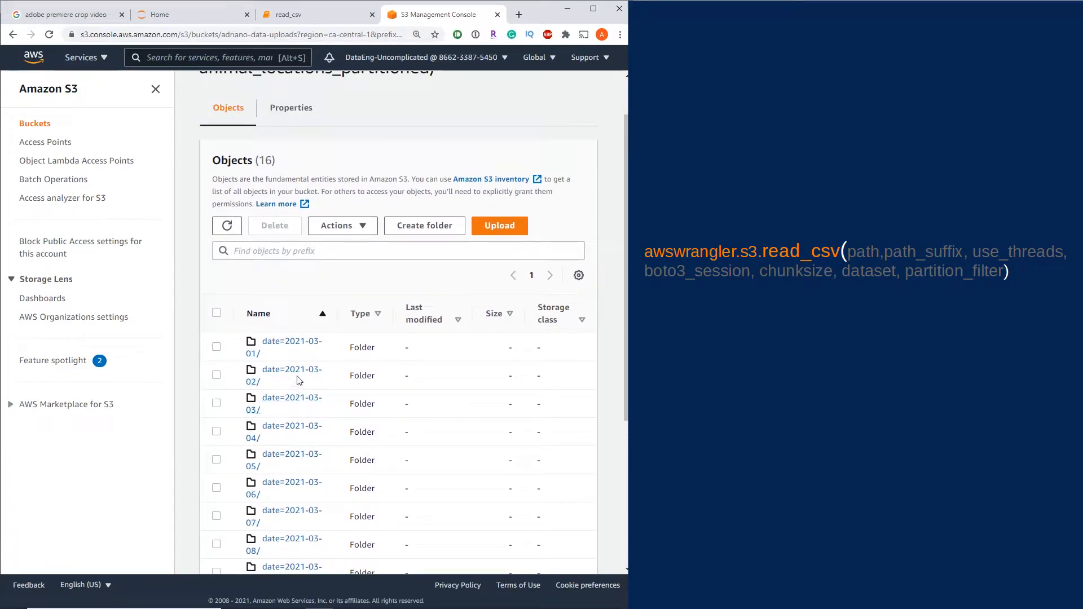
left_click(291, 375)
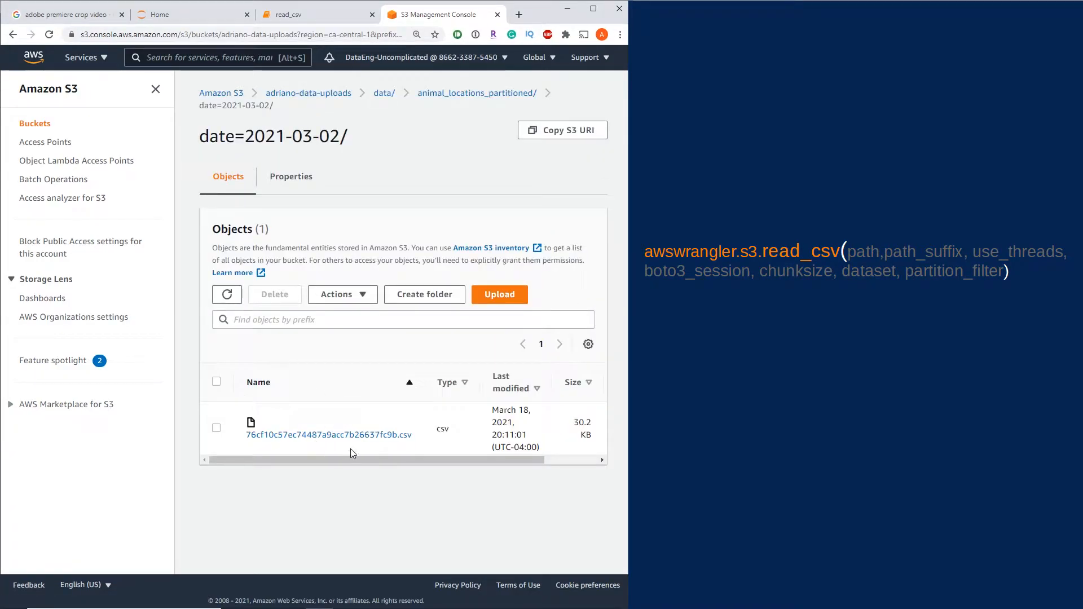
mouse_move(389, 221)
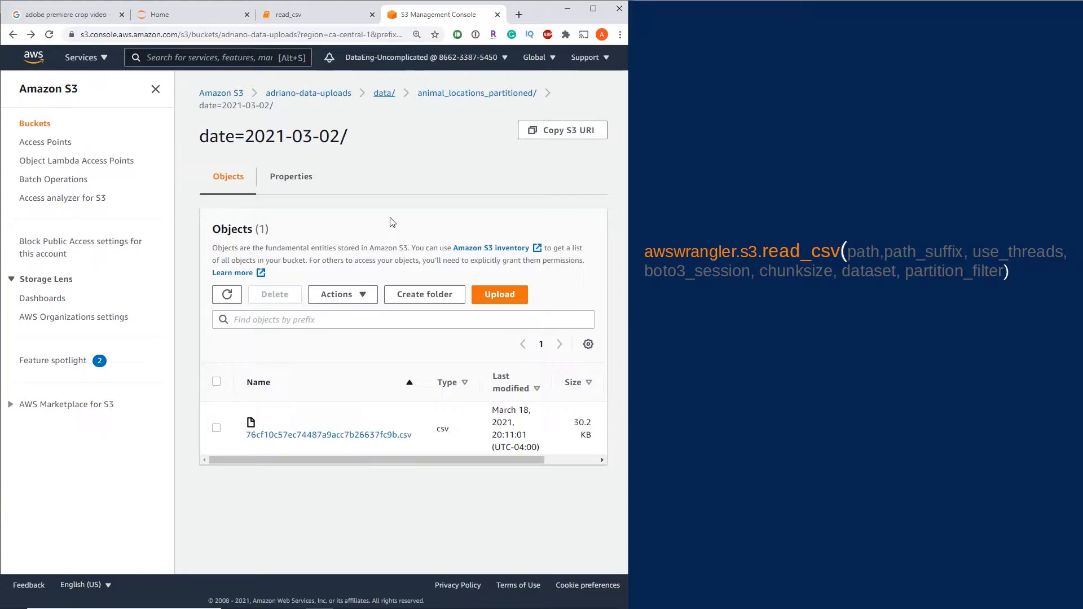
left_click(476, 93)
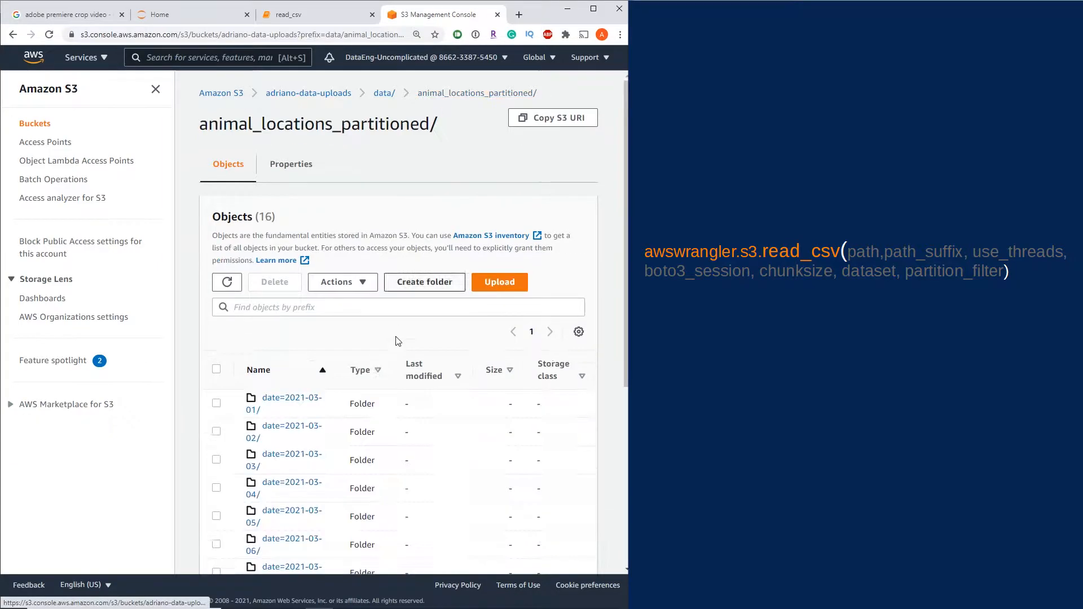
scroll("down", 3)
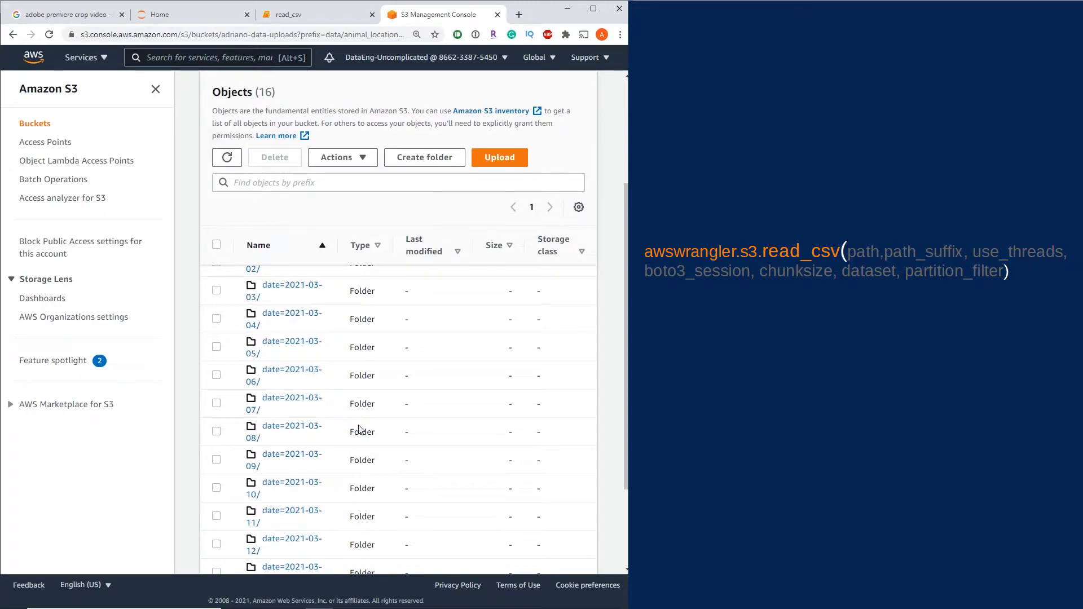
mouse_move(325, 94)
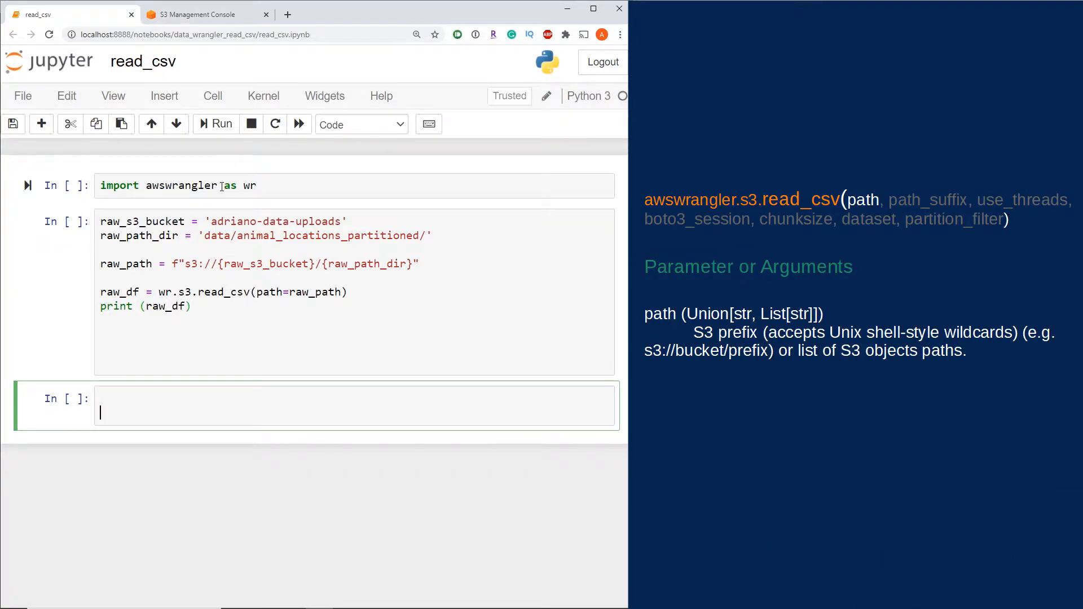
Run the awswrangler import cell as In [1].
left_click(214, 124)
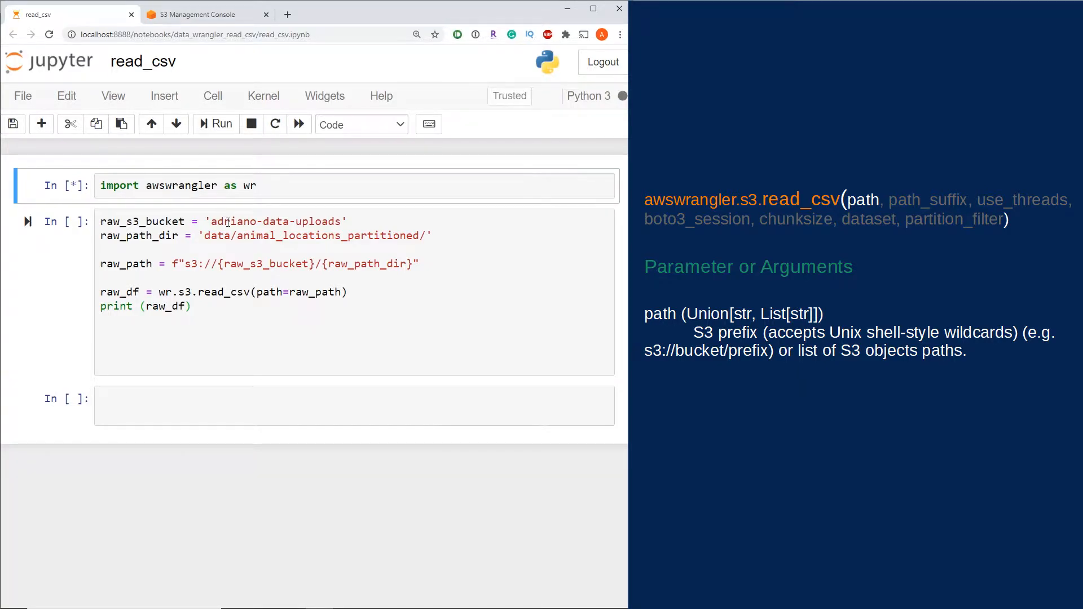
left_click(216, 124)
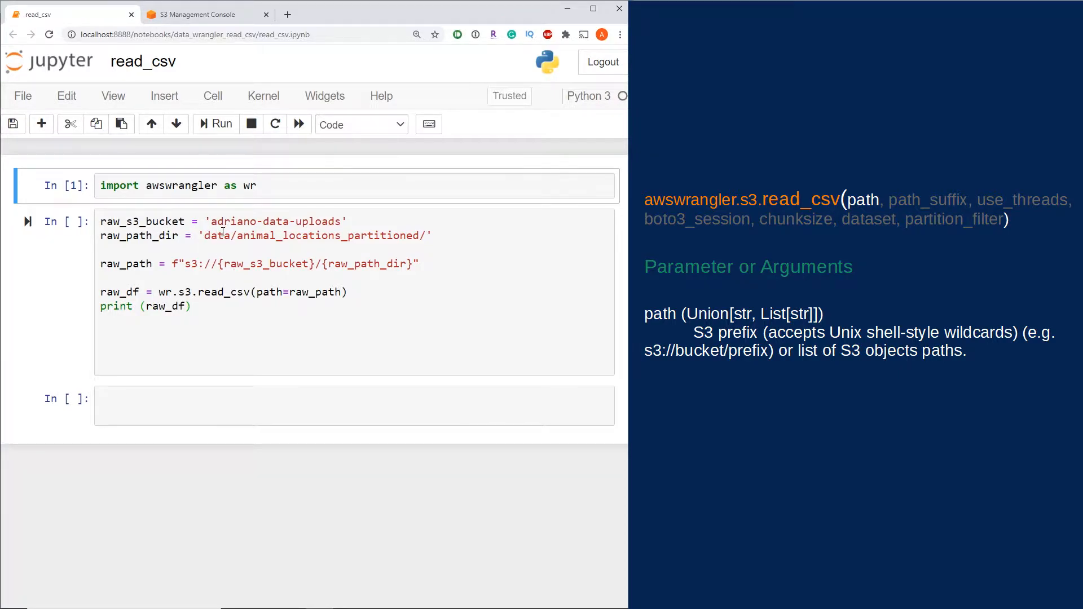
mouse_move(131, 234)
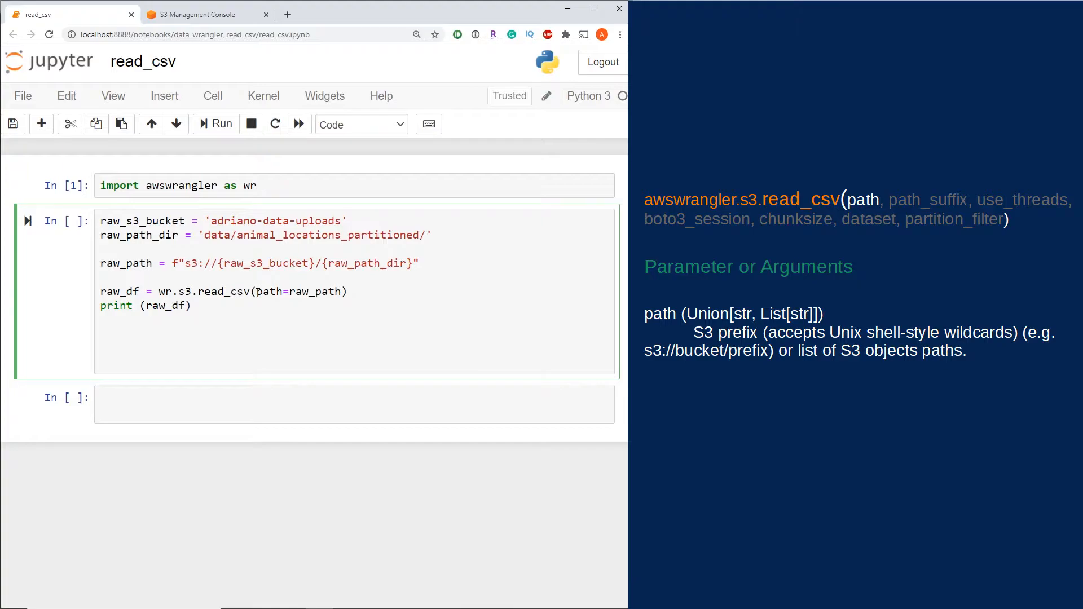
Run the read_csv cell and highlight the 9000 rows count of the 5-column DataFrame.
left_click(214, 124)
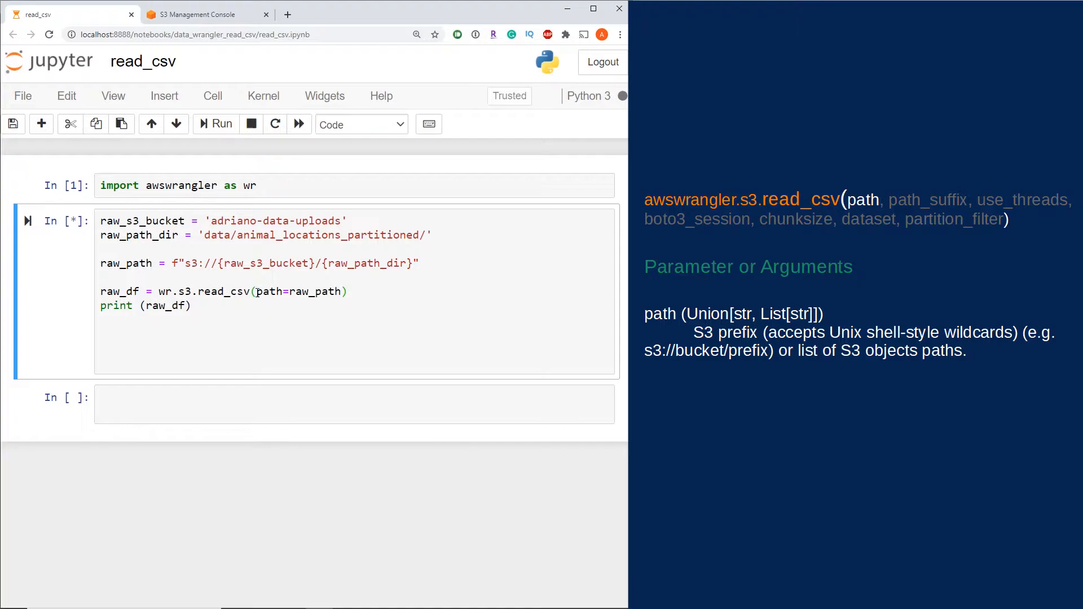
left_click(215, 124)
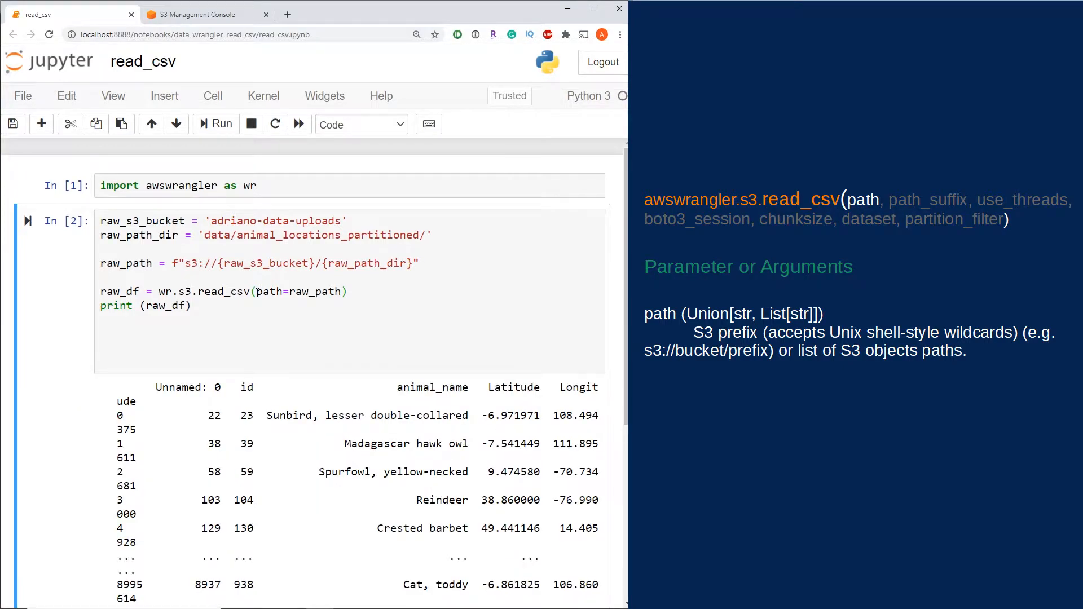
scroll("down", 3)
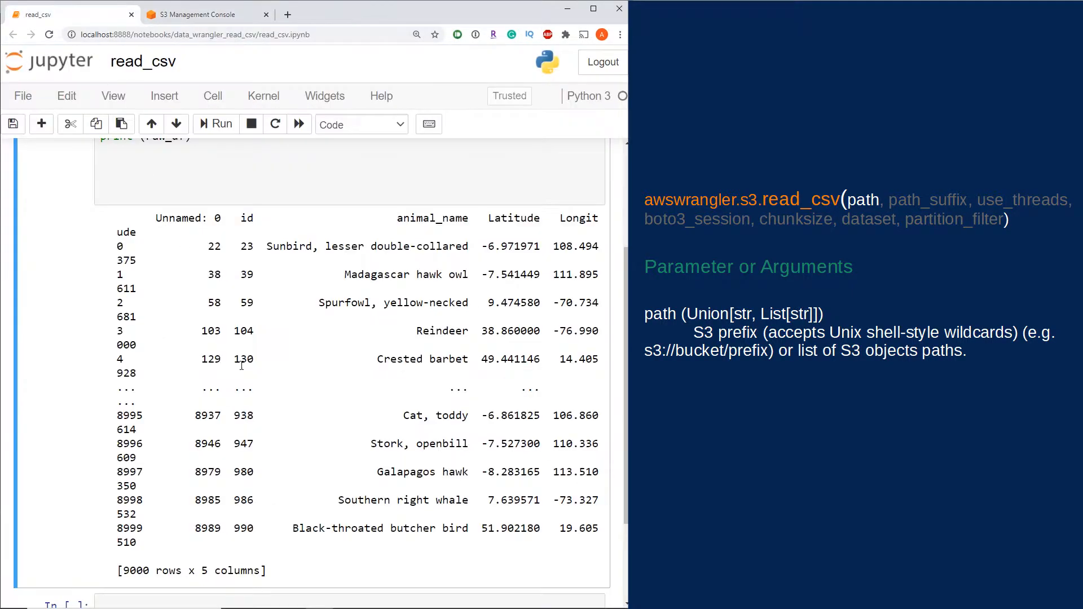
double_click(147, 514)
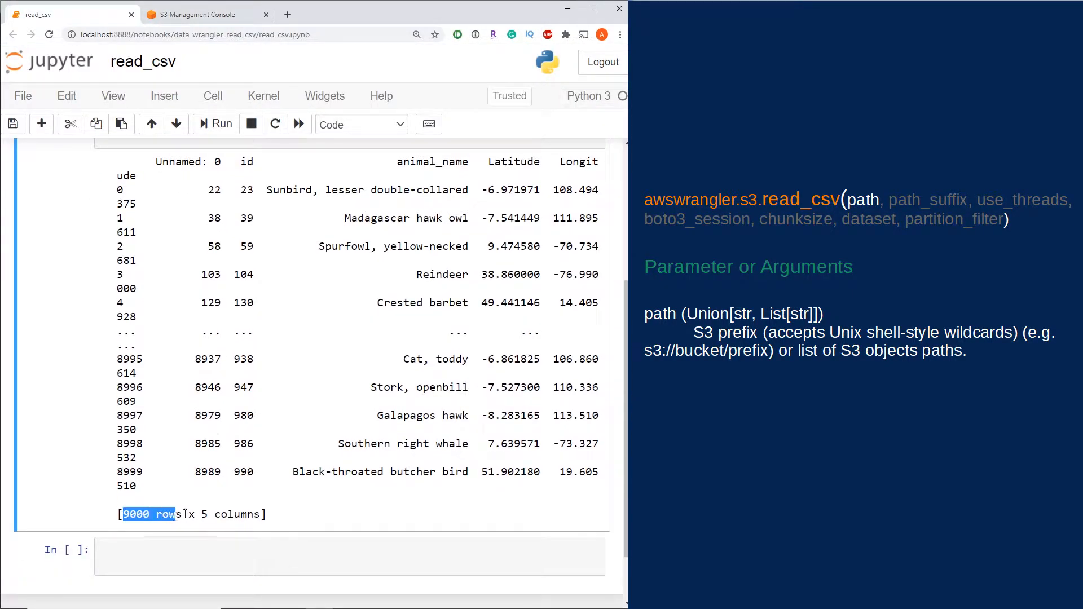
scroll("up", 3)
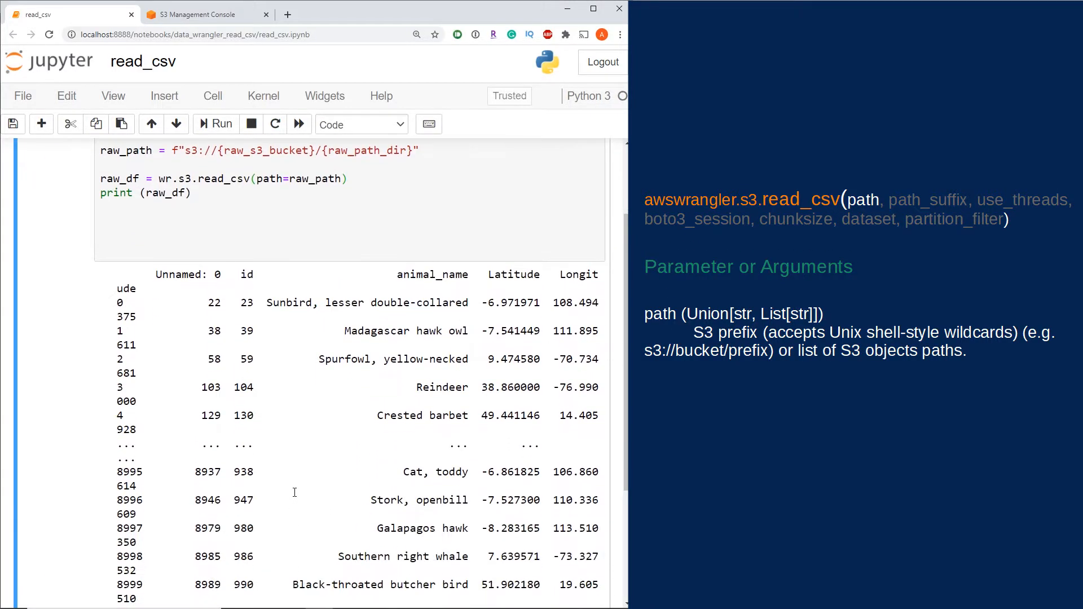
mouse_move(254, 294)
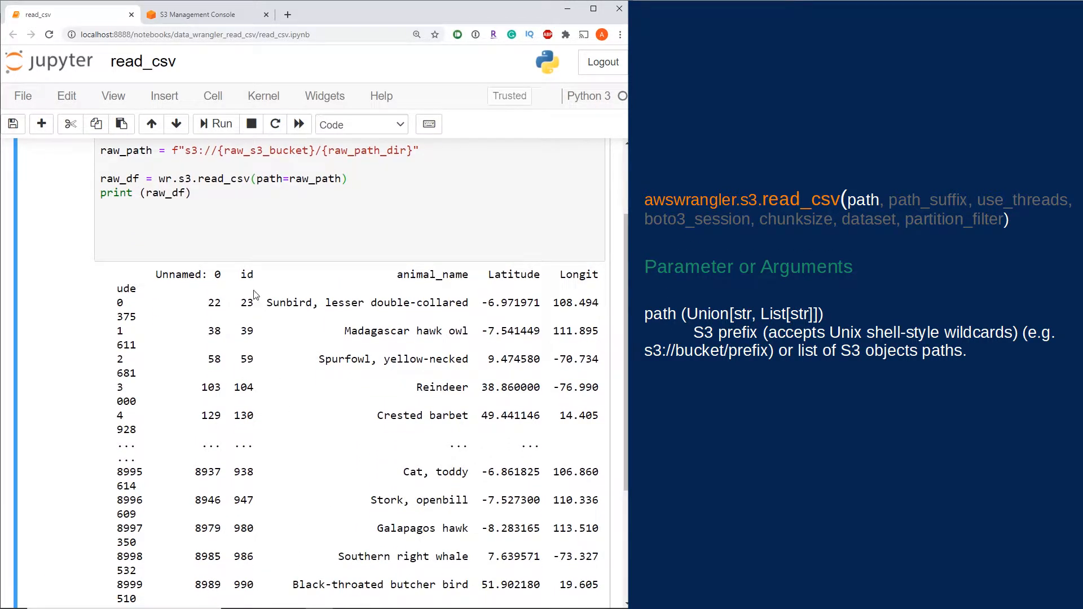
mouse_move(123, 180)
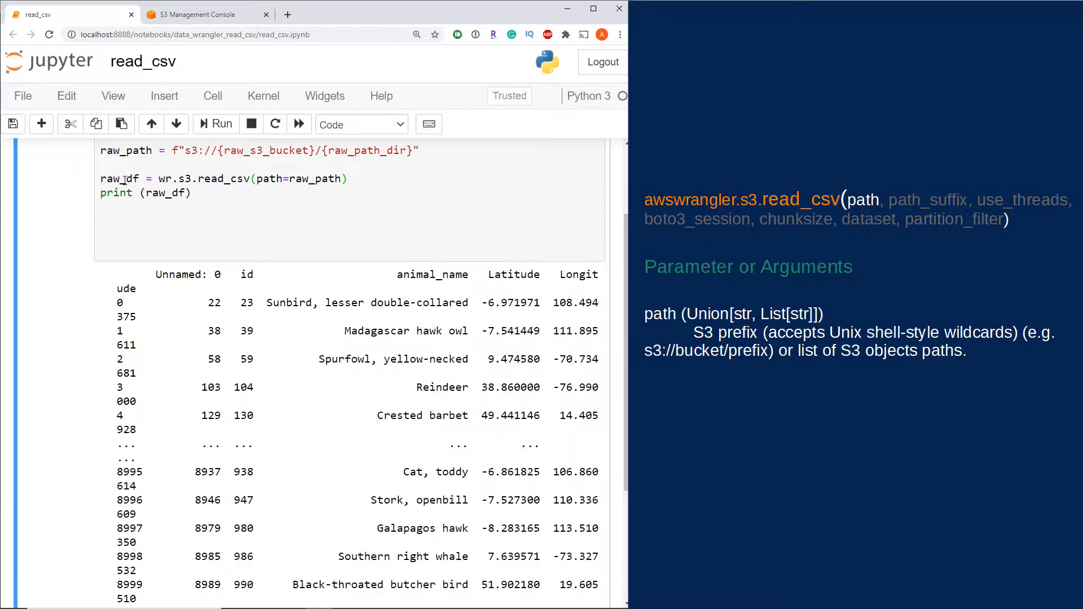
scroll("up", 3)
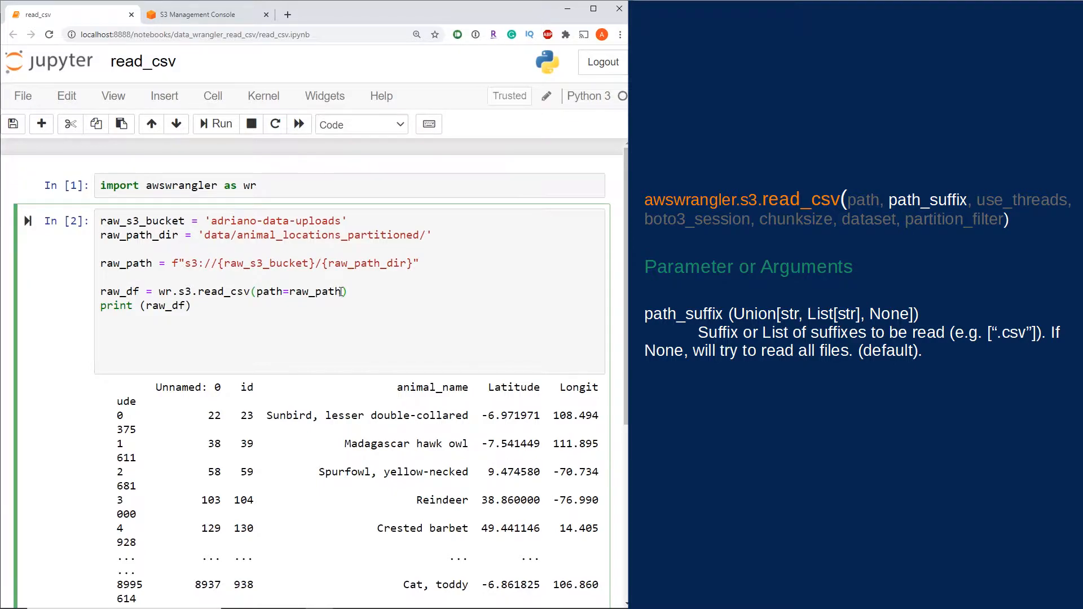
Add path_suffix=['.csv'] to the read_csv call and rerun the cell.
type(", pat")
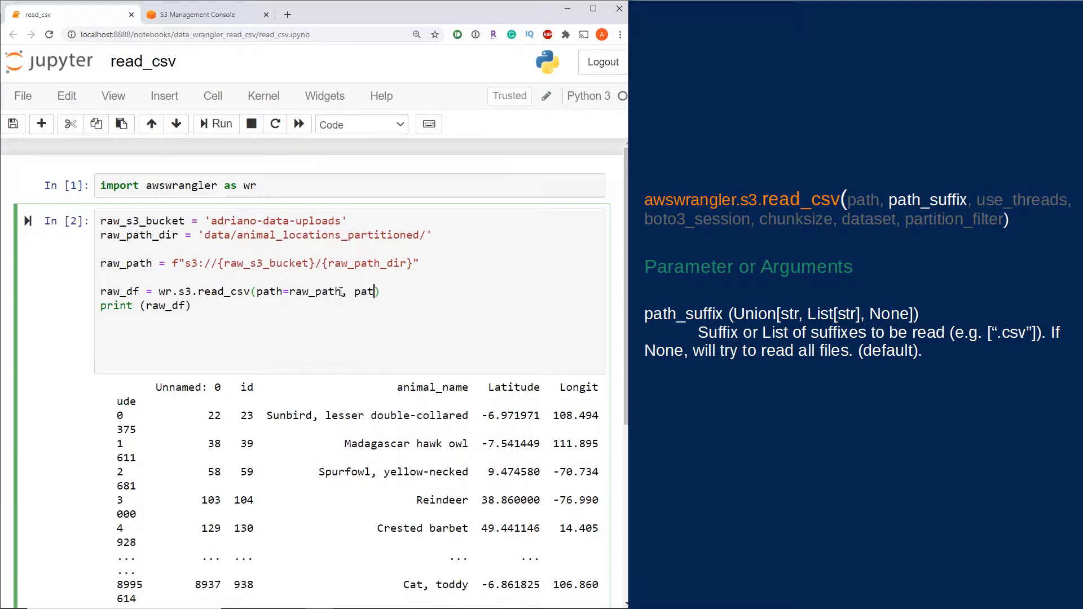
type("h_suffix")
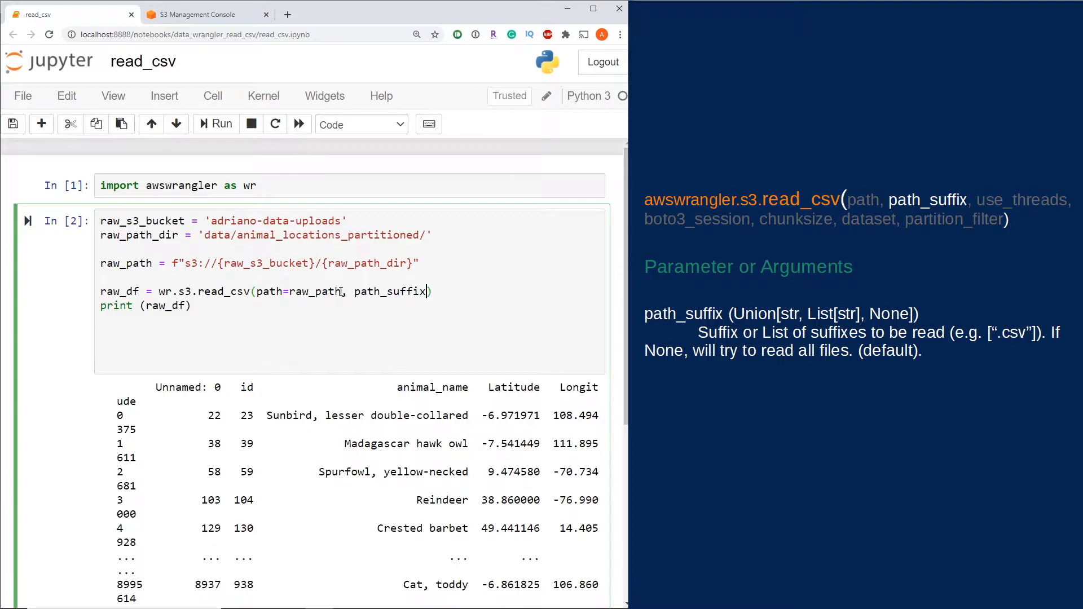
type("=[]")
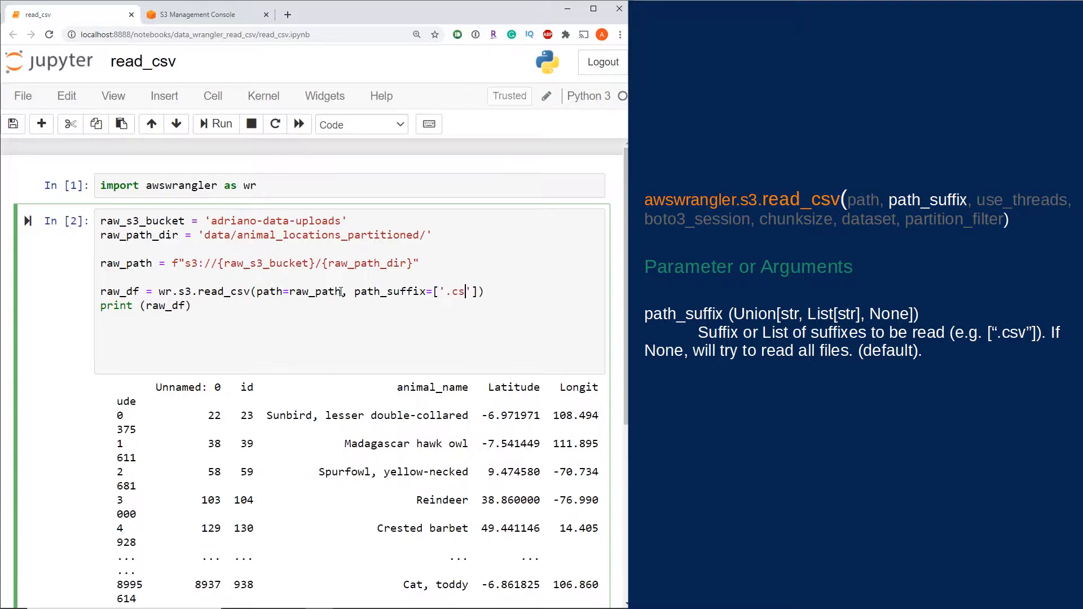
type("v")
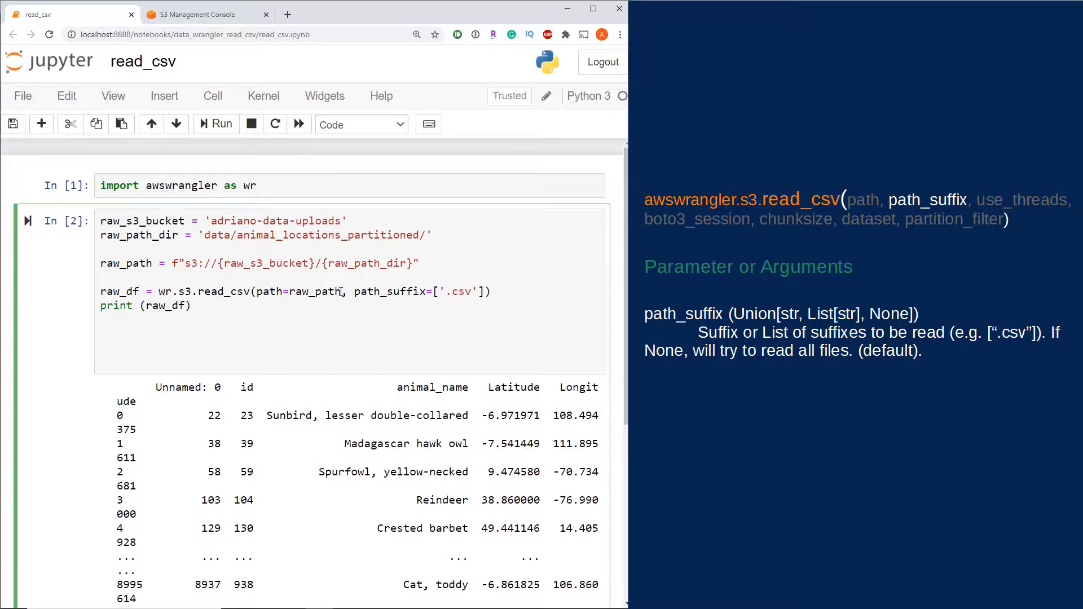
left_click(214, 124)
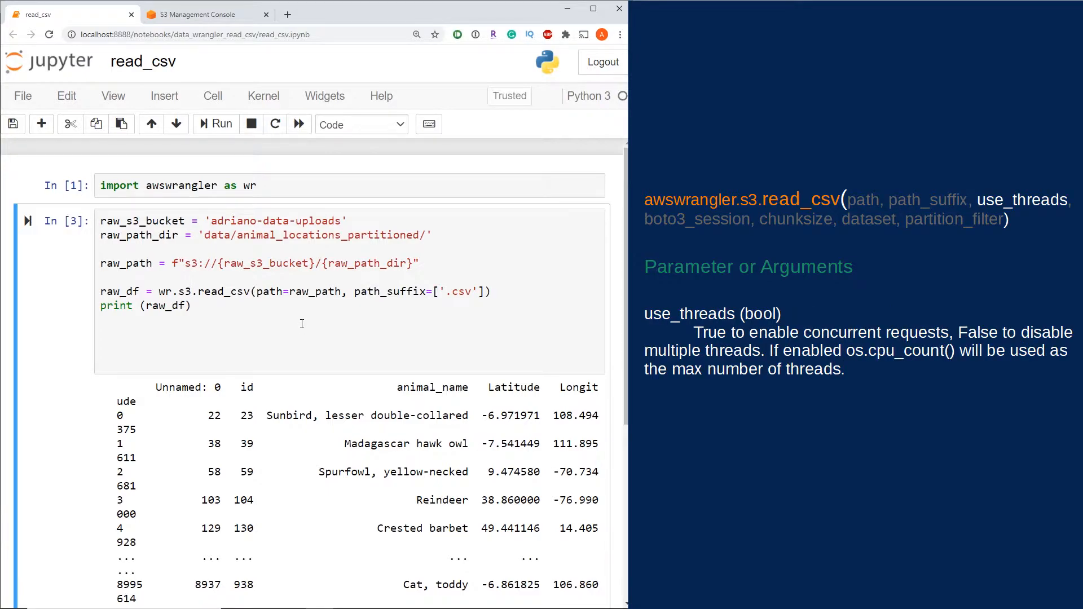
mouse_move(474, 284)
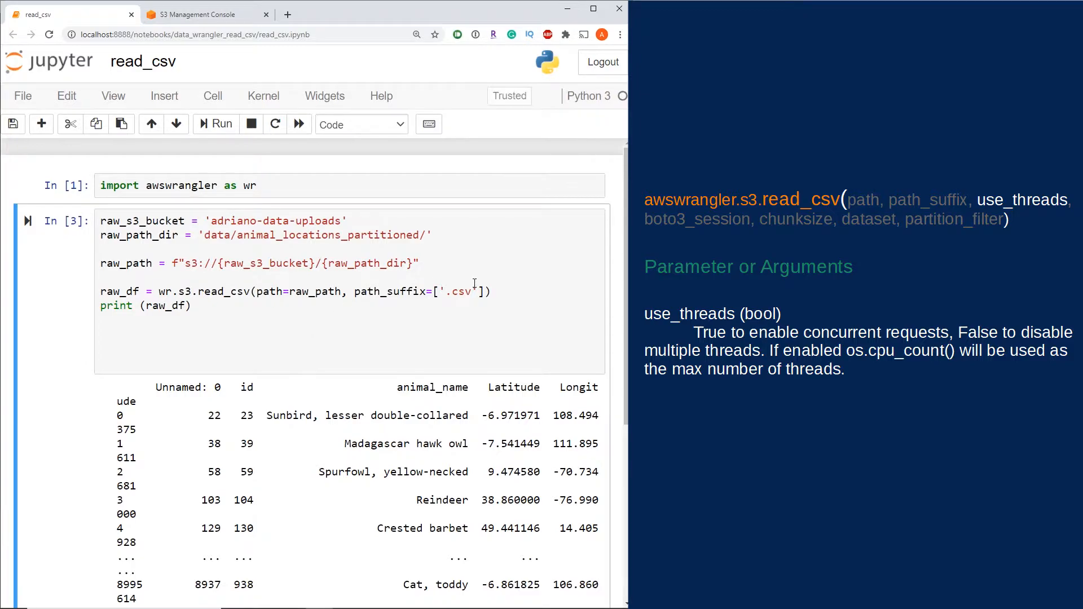
Start a use_threads=True argument in the read_csv call.
type(", use_threa")
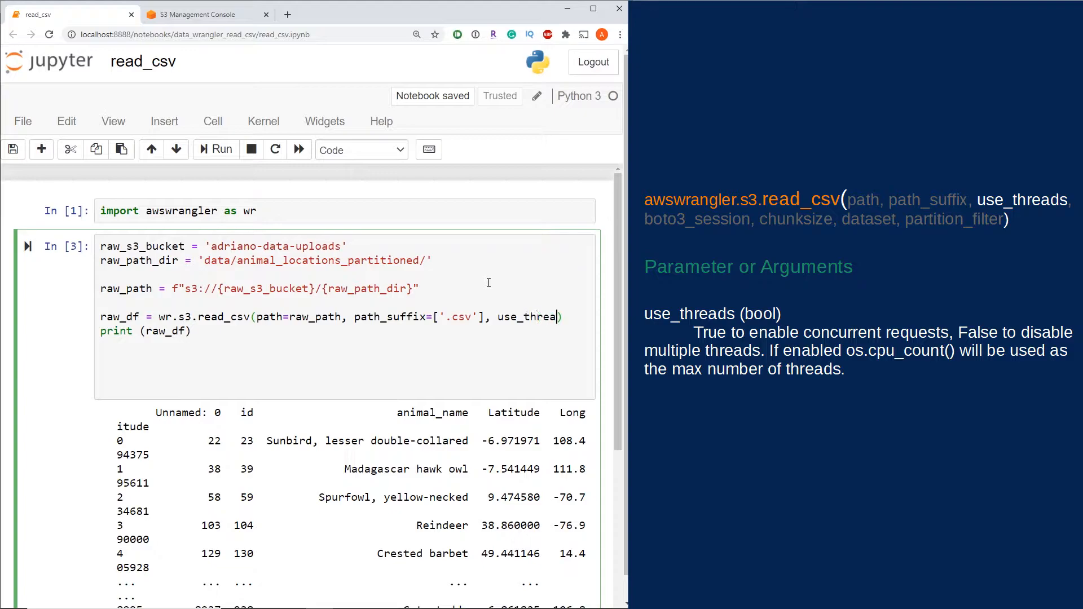
type("=True")
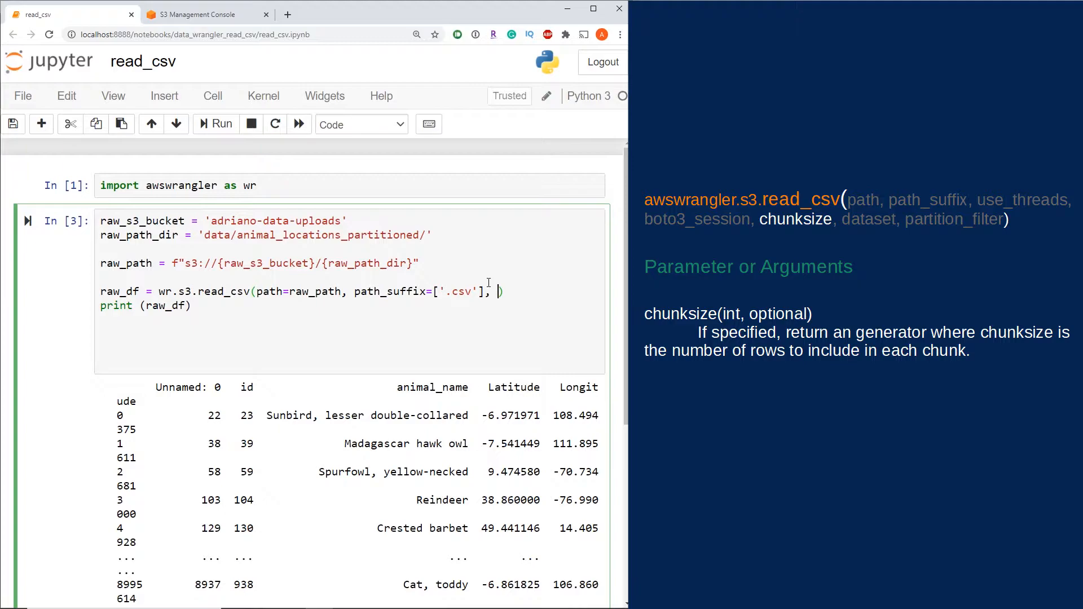
Add chunksize=500 to read_csv and rerun, yielding a generator object.
type("chunksize")
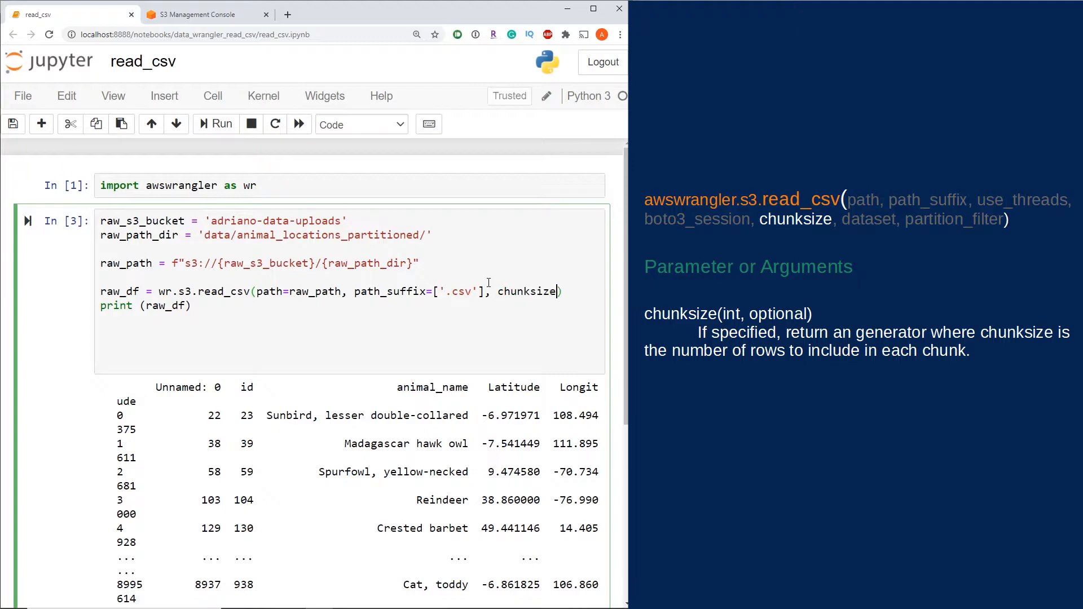
type("=")
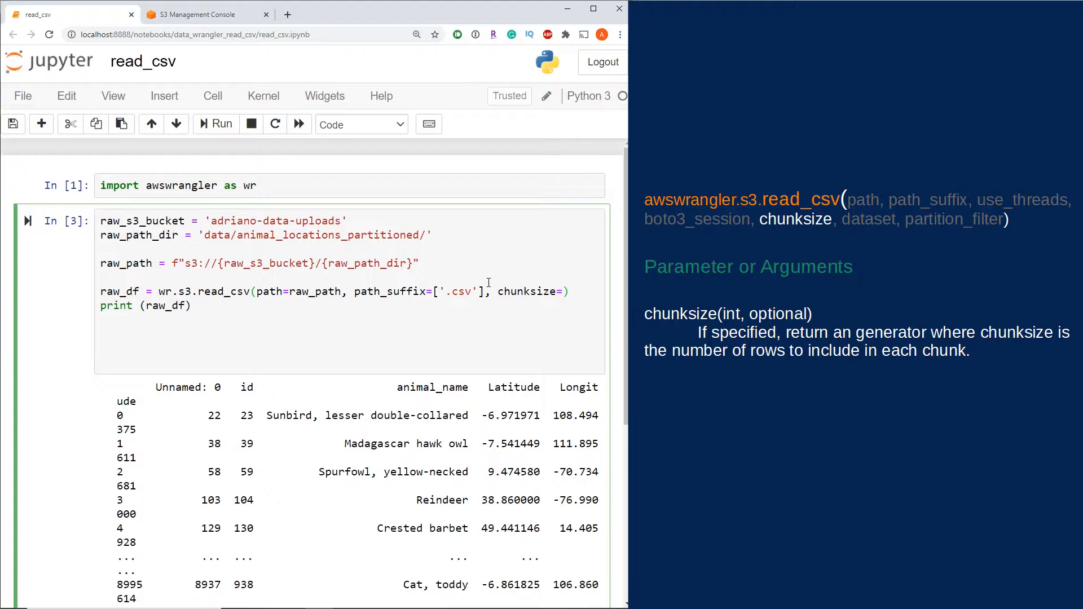
type("500")
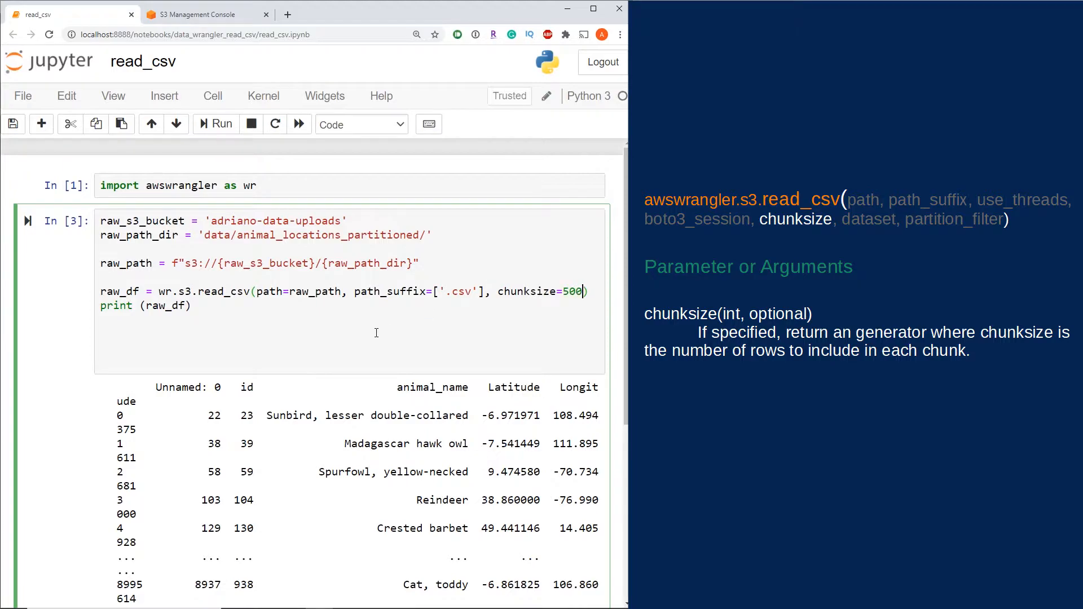
left_click(223, 124)
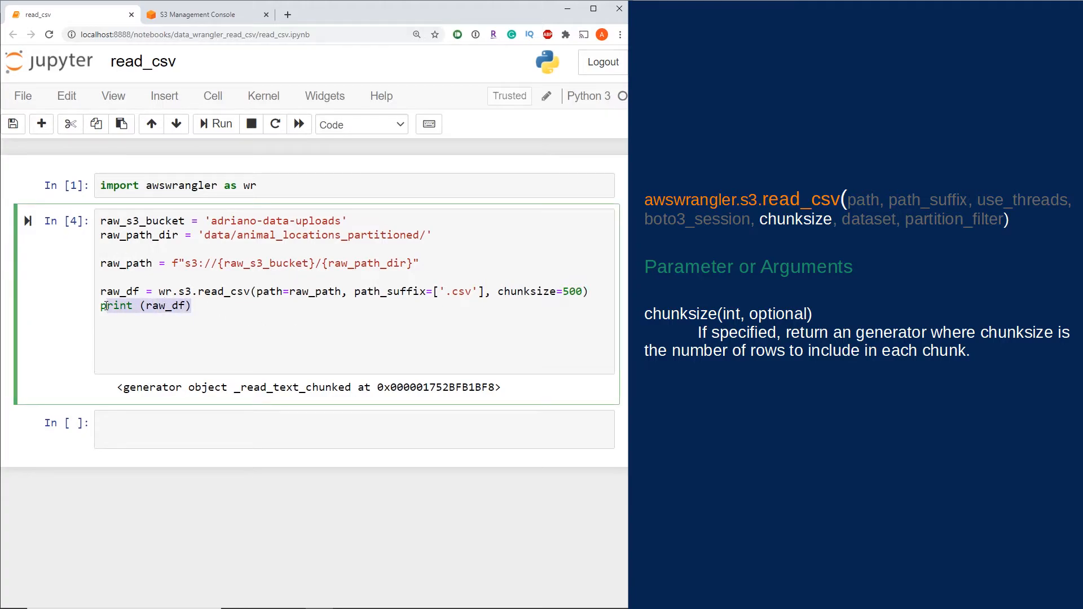
Loop over raw_df with 'for df in raw_df: print(df)' and review the 500-row chunks.
type("for")
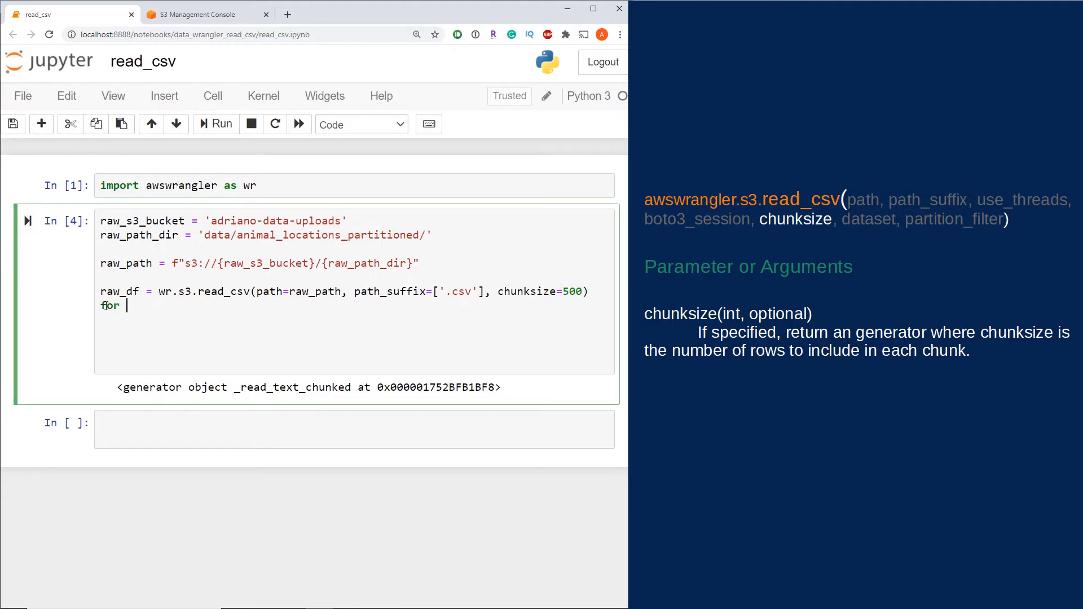
type("df in raw")
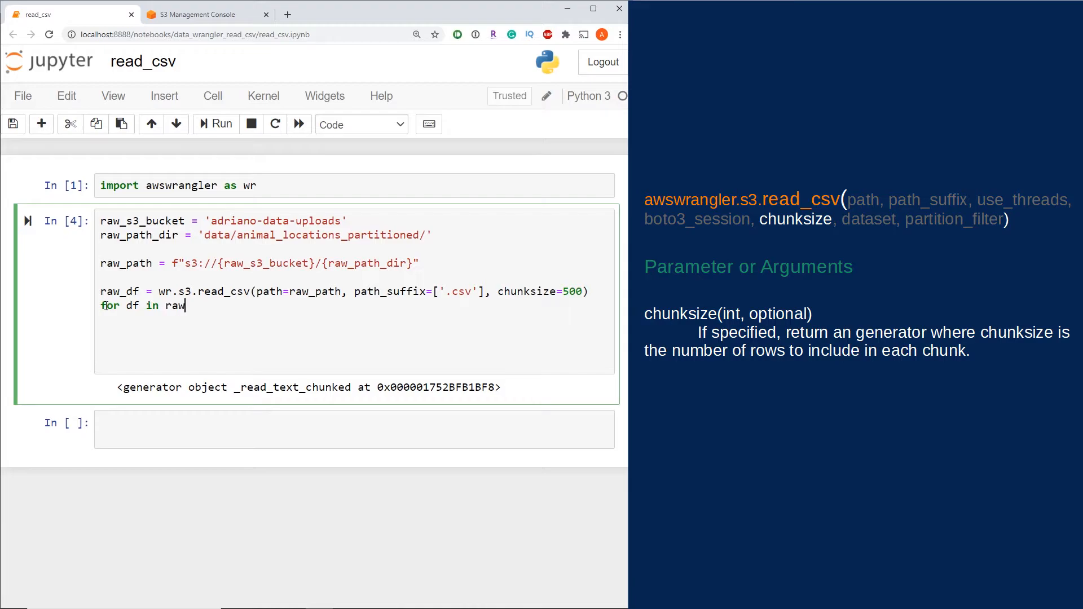
type("_df:")
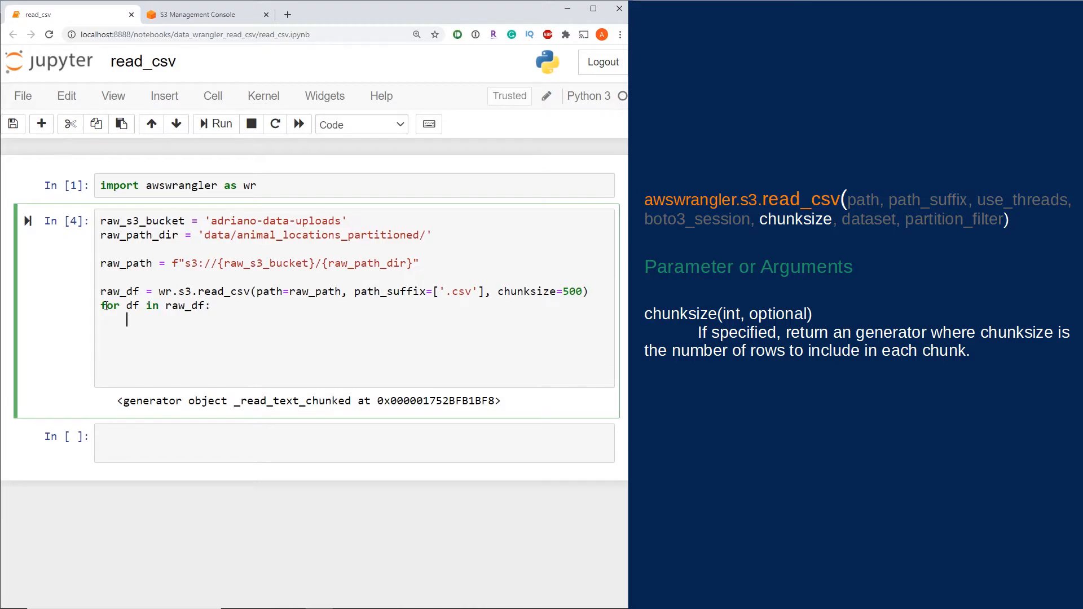
type("print")
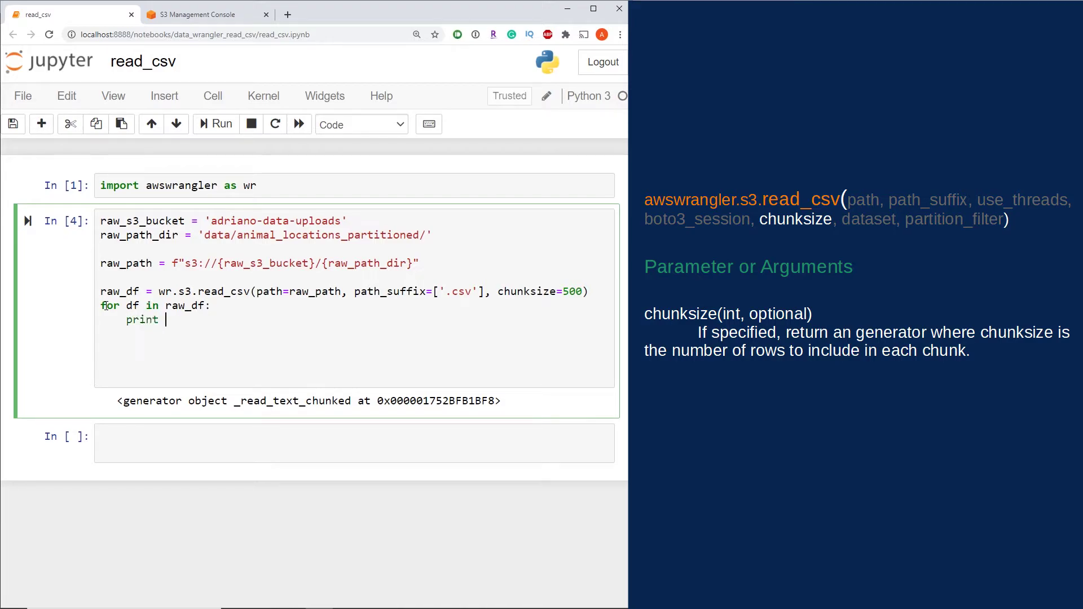
type("(df)")
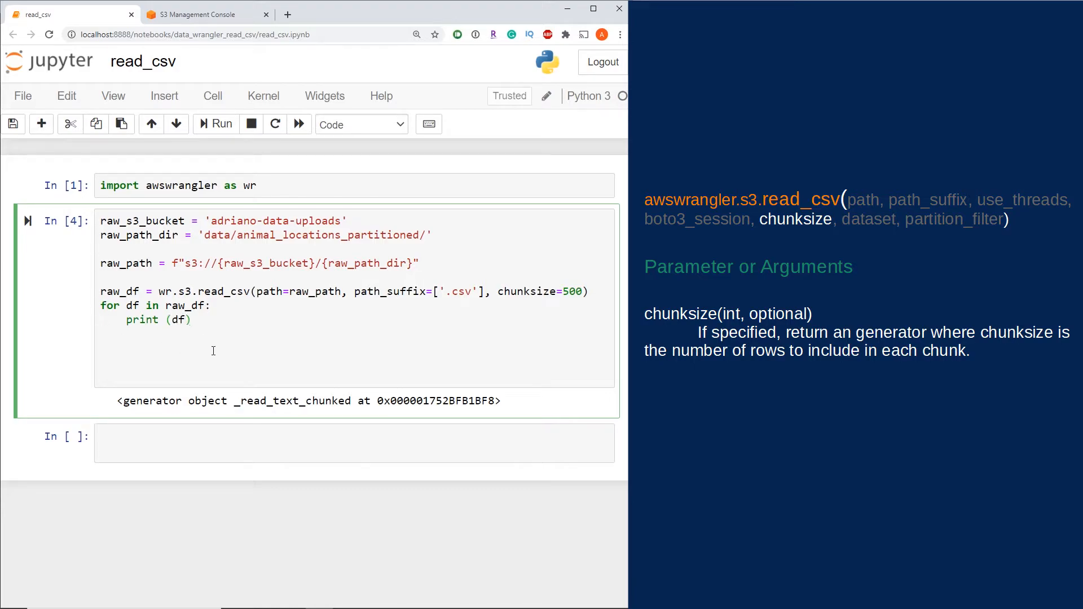
left_click(214, 124)
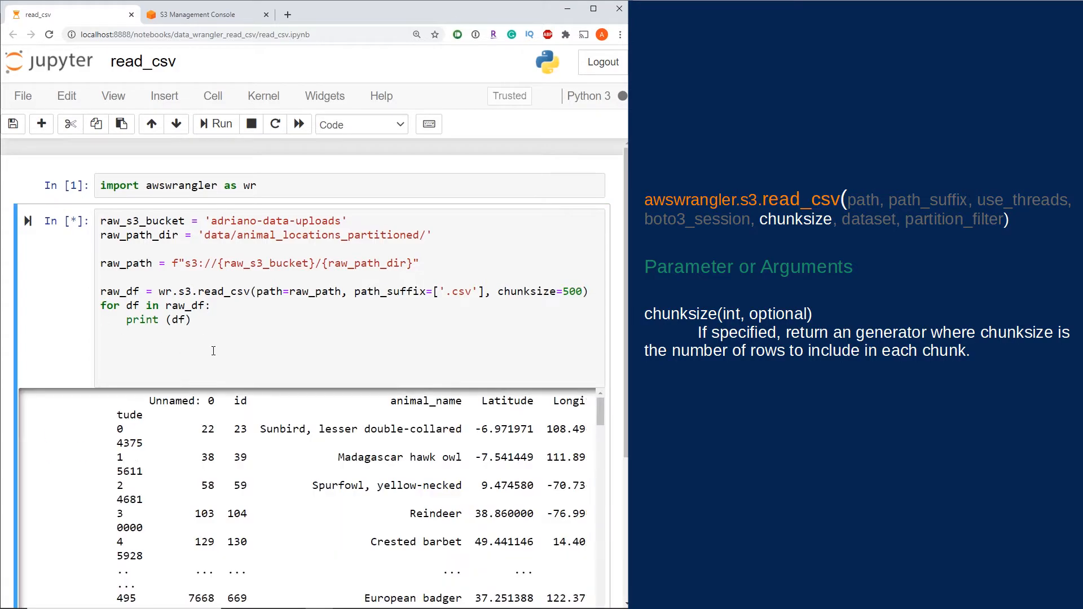
scroll("down", 3)
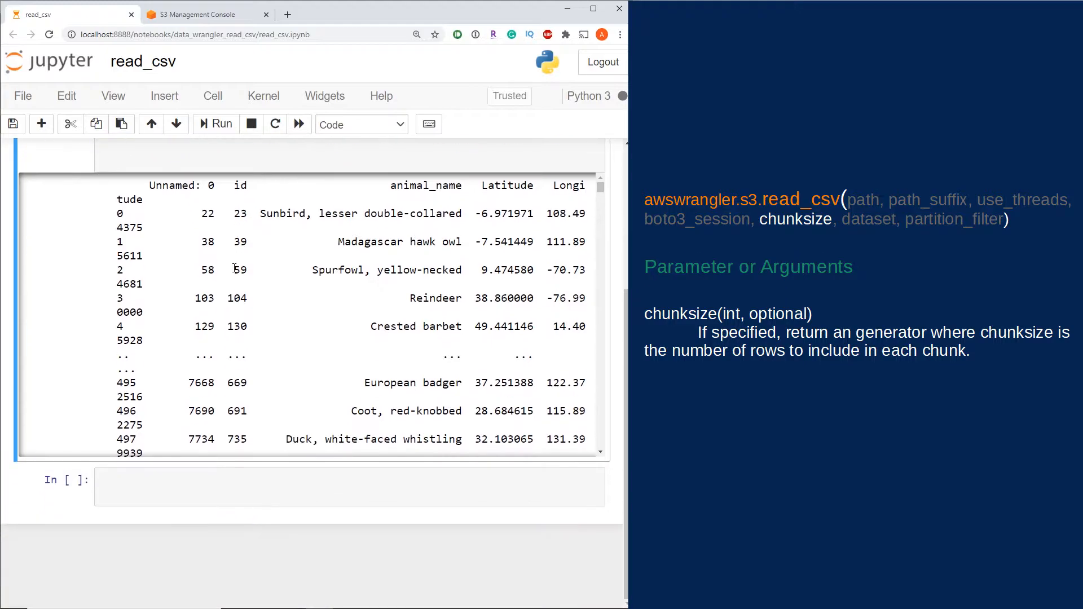
scroll("down", 3)
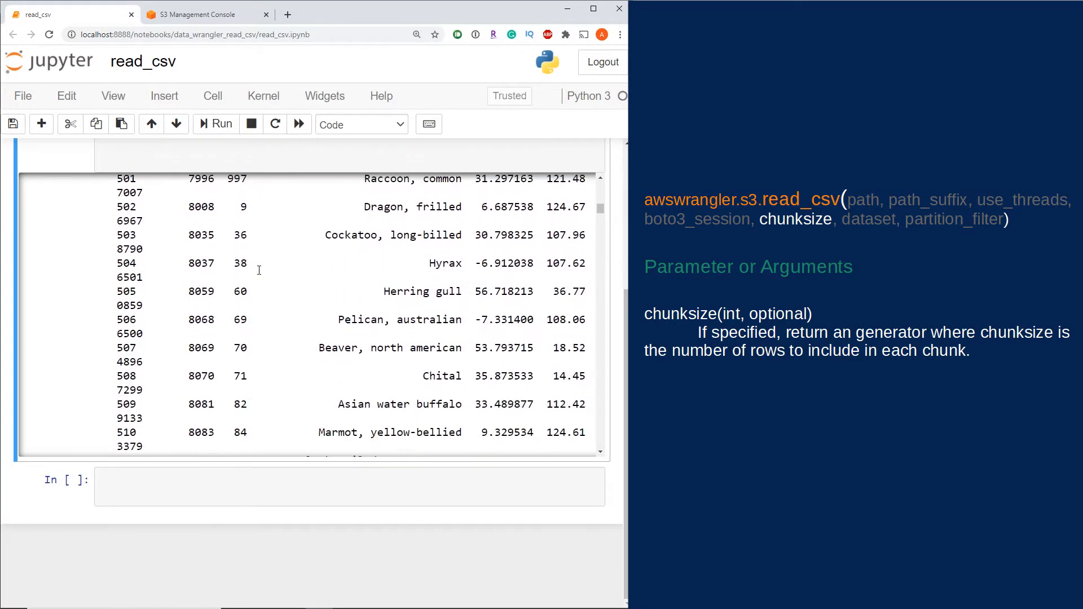
scroll("down", 3)
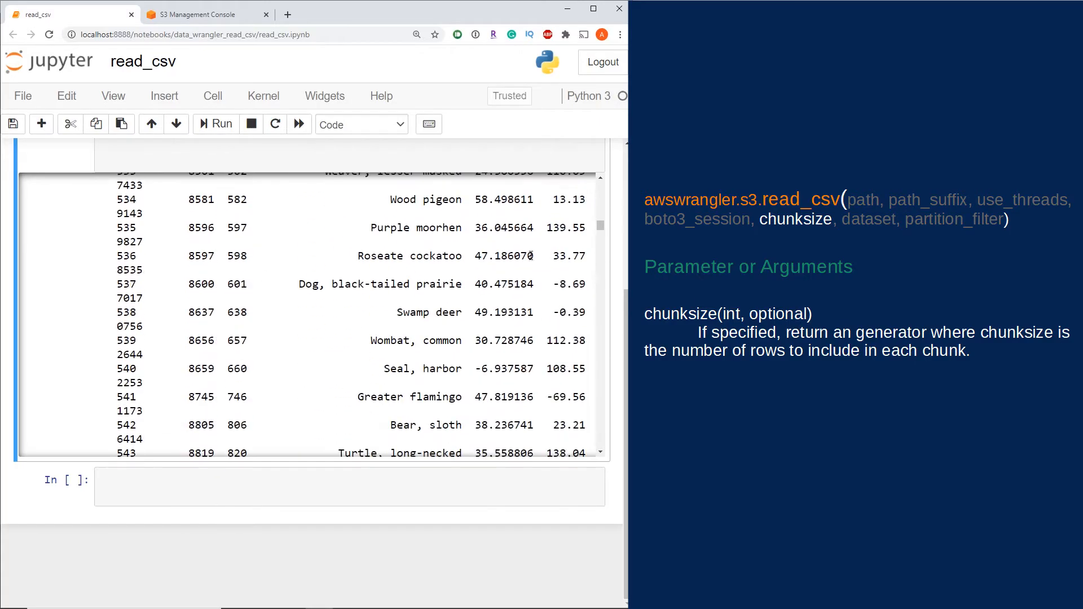
scroll("up", 3)
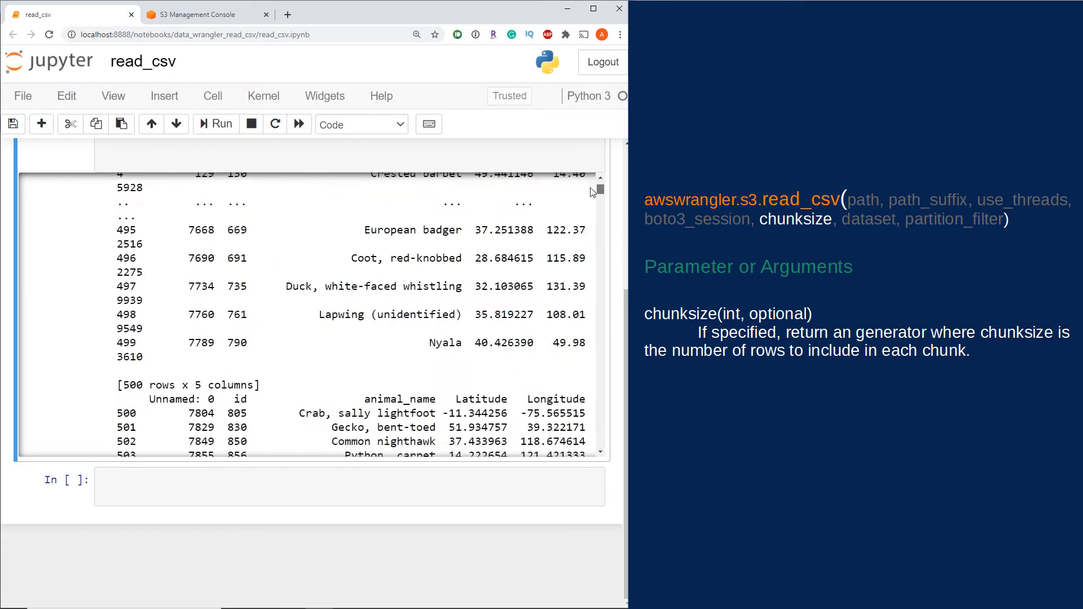
scroll("up", 3)
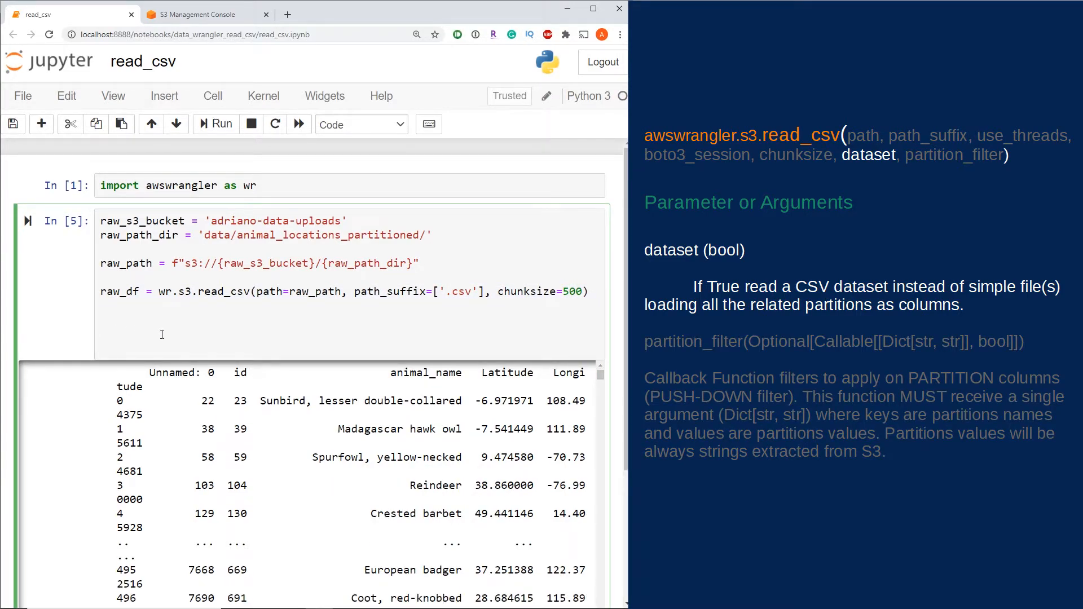
mouse_move(261, 314)
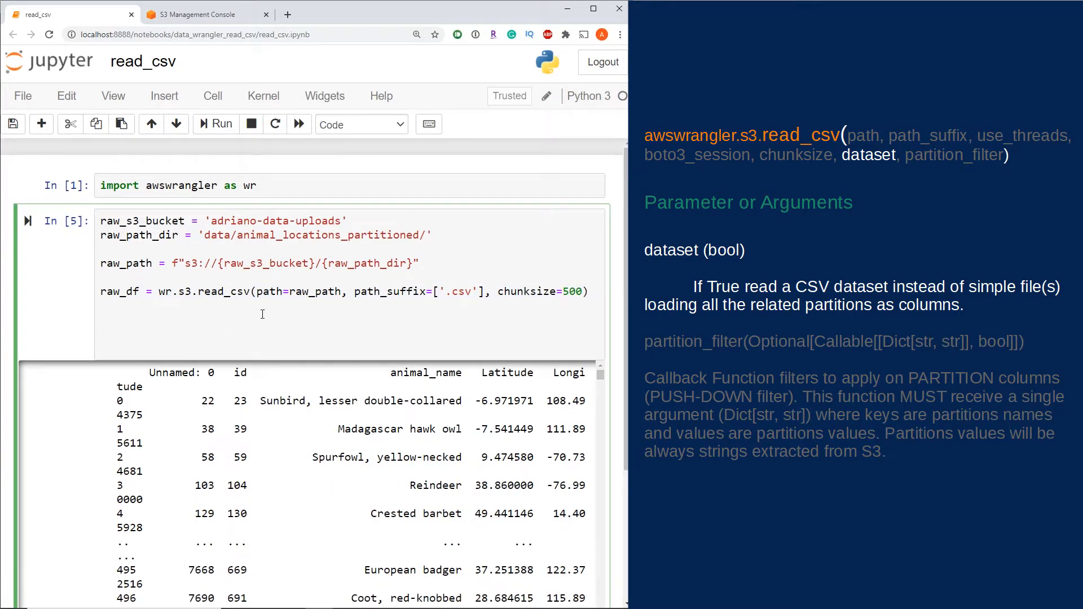
Replace chunksize with dataset=True, restore print(raw_df) and rerun for 9000 rows x 6 columns.
double_click(536, 291)
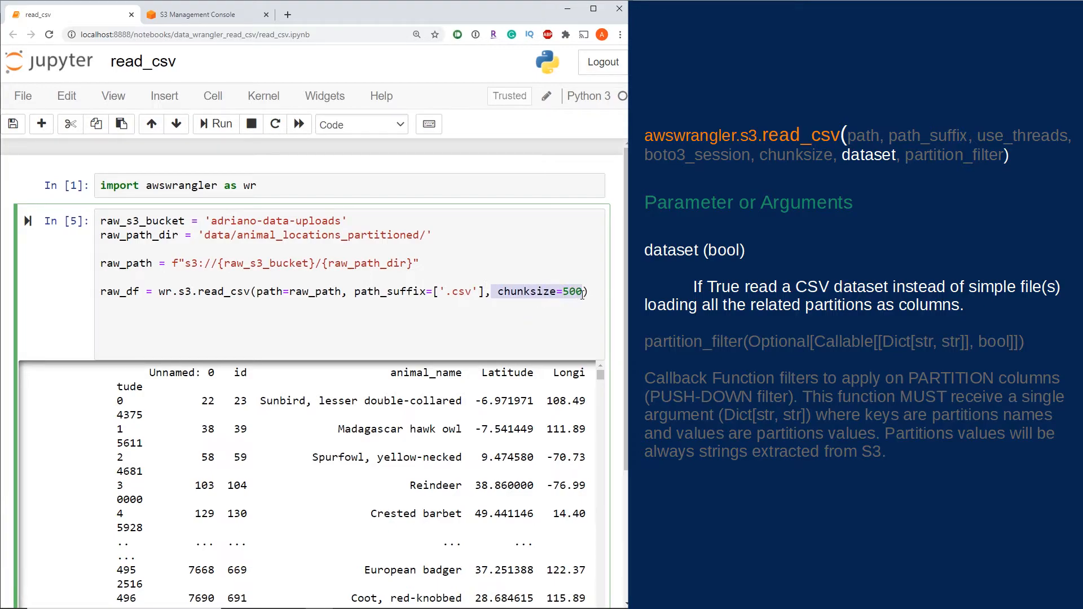
type("data")
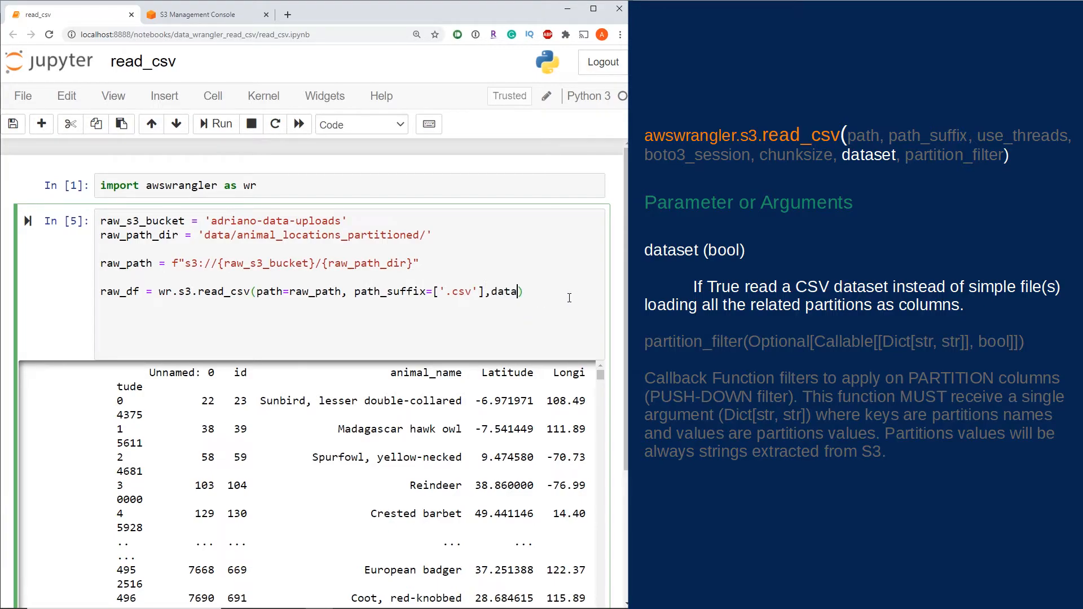
type("set=True")
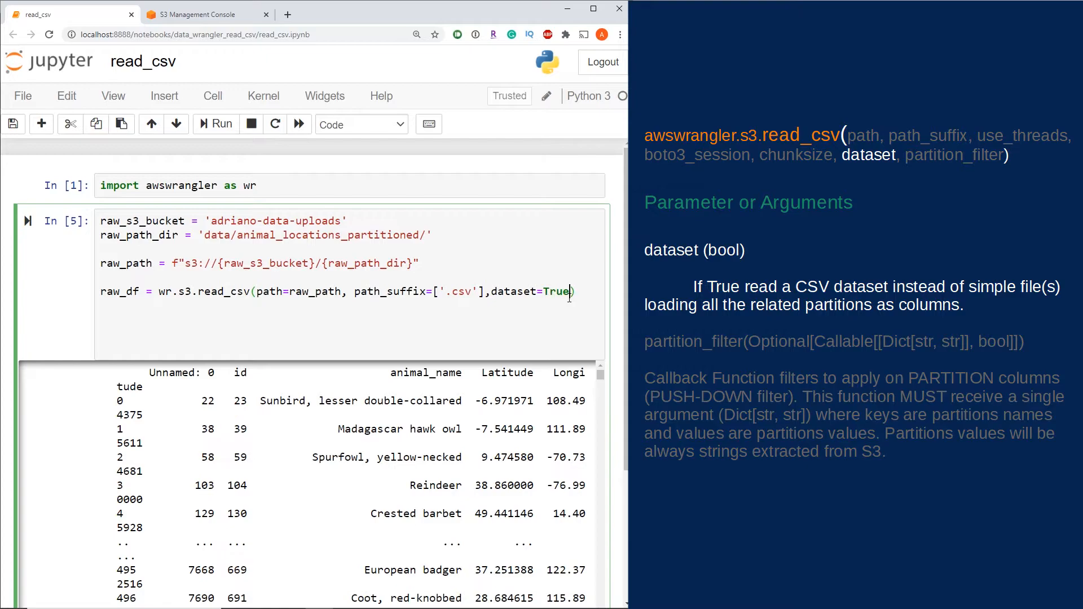
left_click(215, 124)
type("pri")
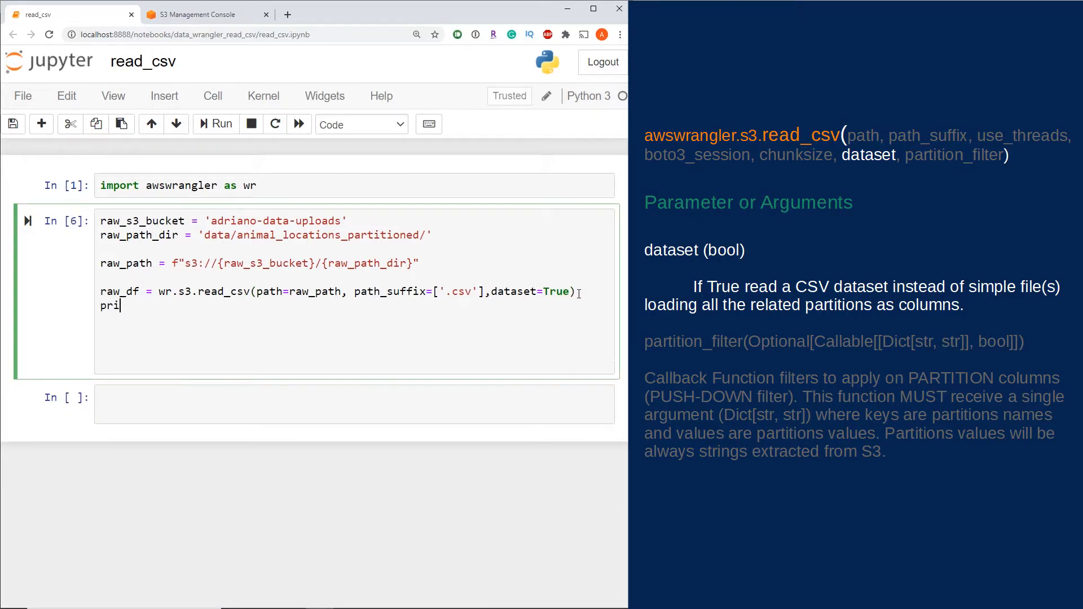
type("nt (raw)")
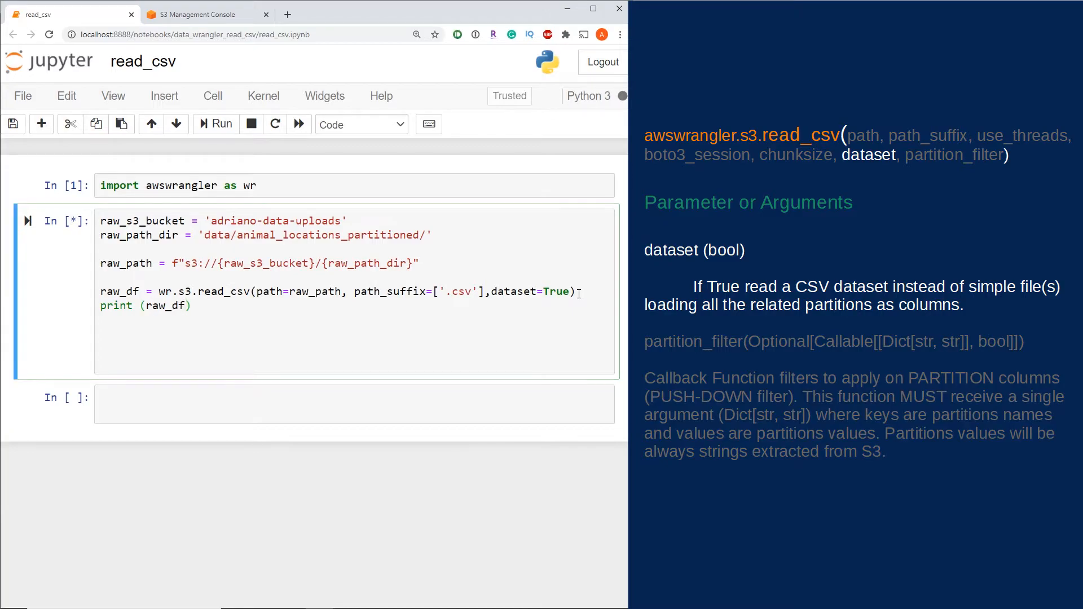
left_click(221, 124)
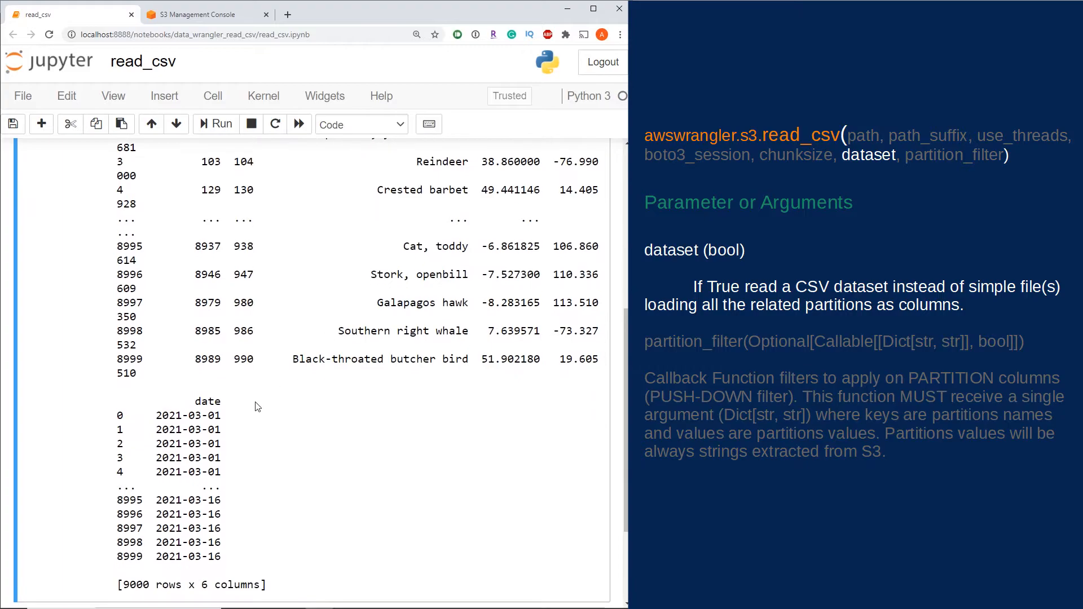
mouse_move(248, 432)
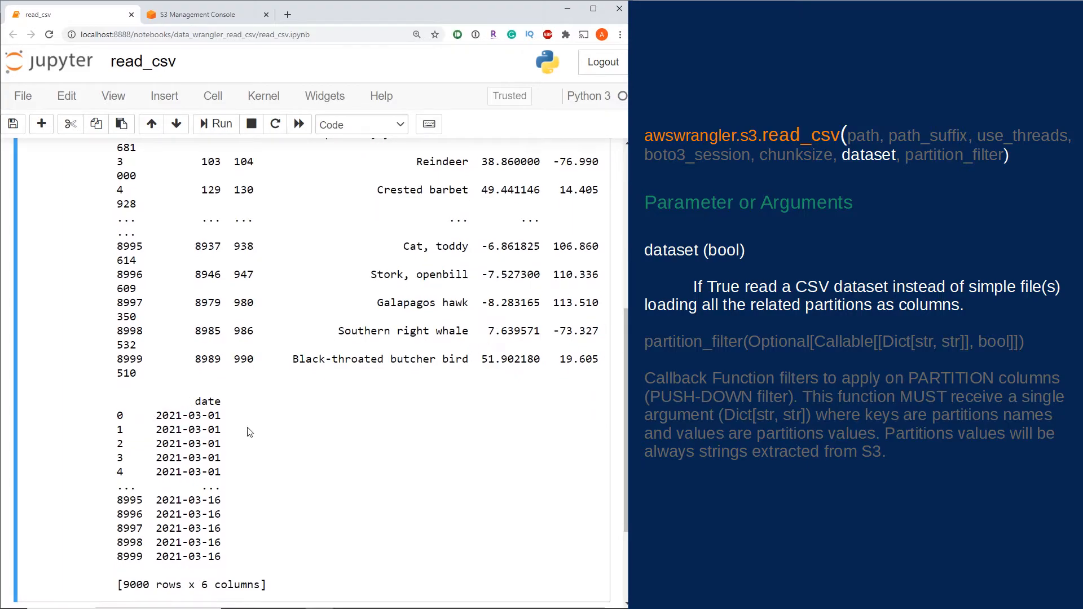
mouse_move(234, 61)
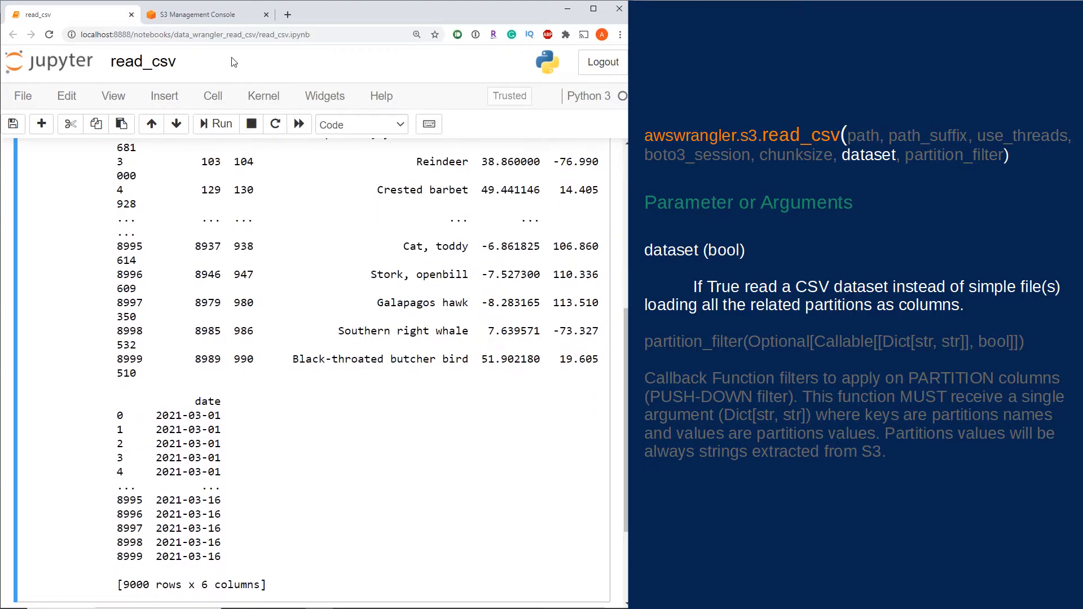
Switch to the S3 console listing the date= partition folders.
left_click(201, 13)
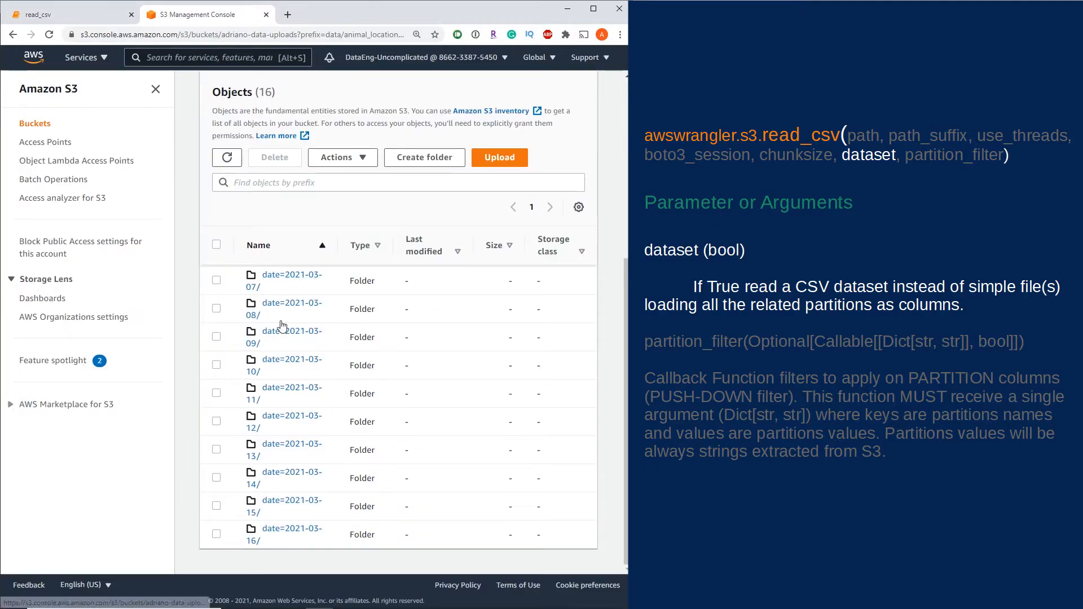
mouse_move(292, 387)
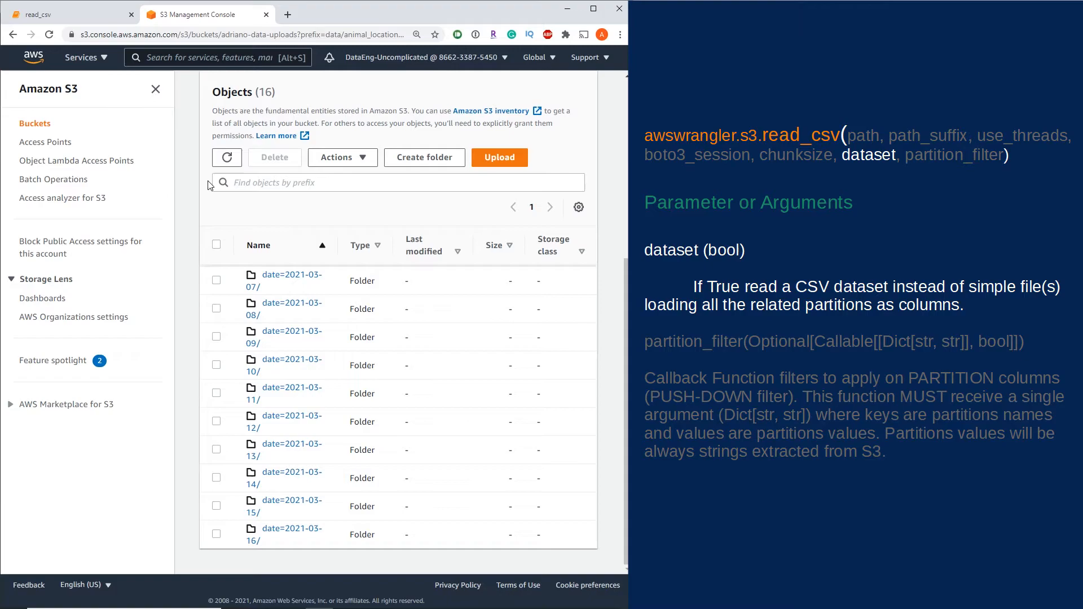
mouse_move(71, 33)
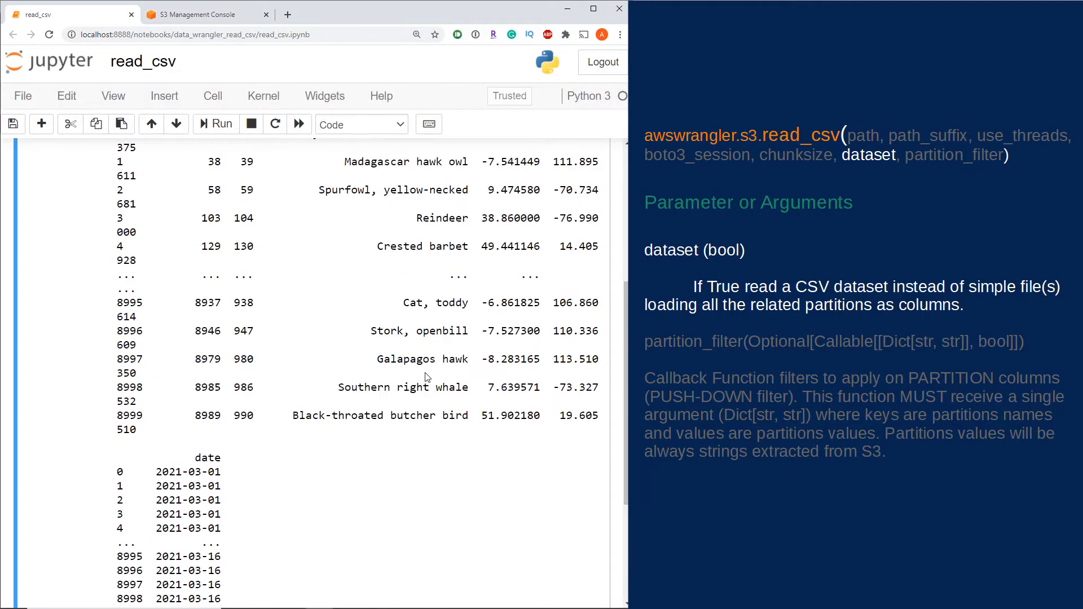
Return to the notebook's dataset=True read_csv cell.
scroll("up", 3)
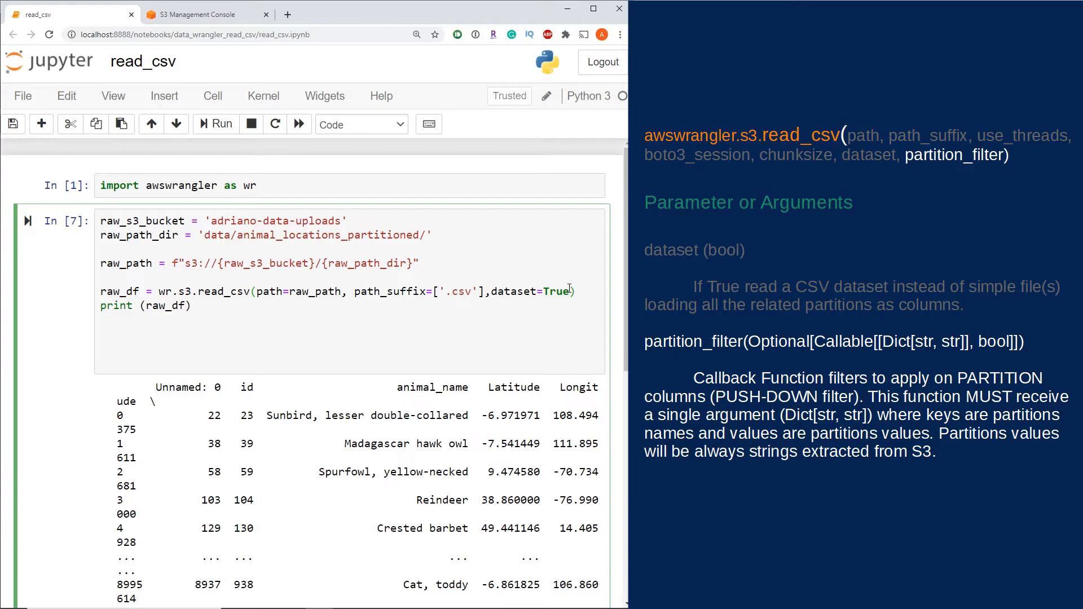
Define lambda x: x['date'] in ['2021-03-01', '2021-03-02'] and pass it as partition_filter.
type(", part")
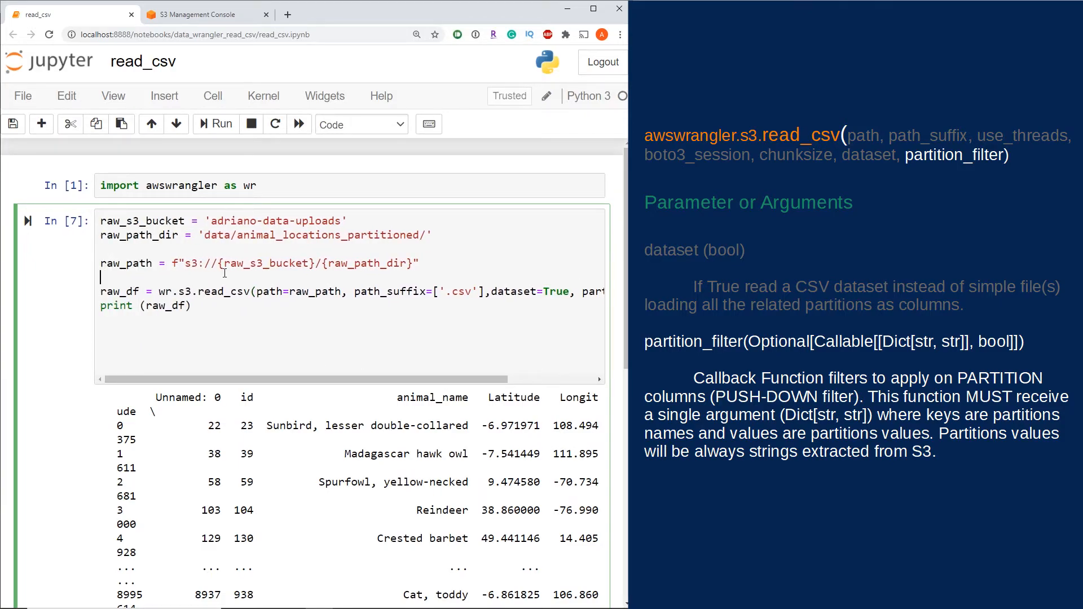
type("paritition_filter =")
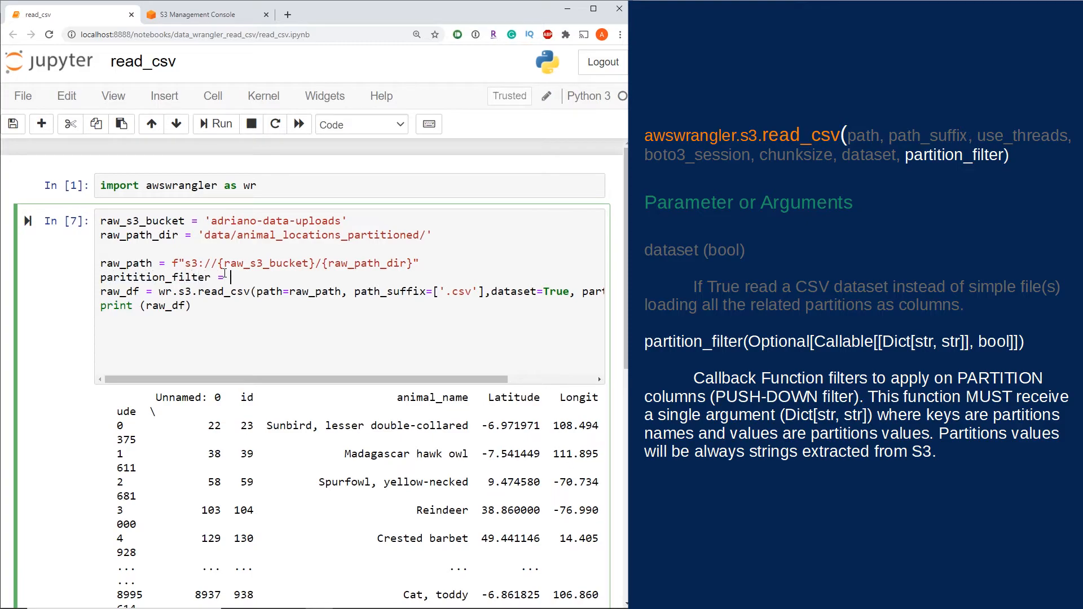
type("lambda")
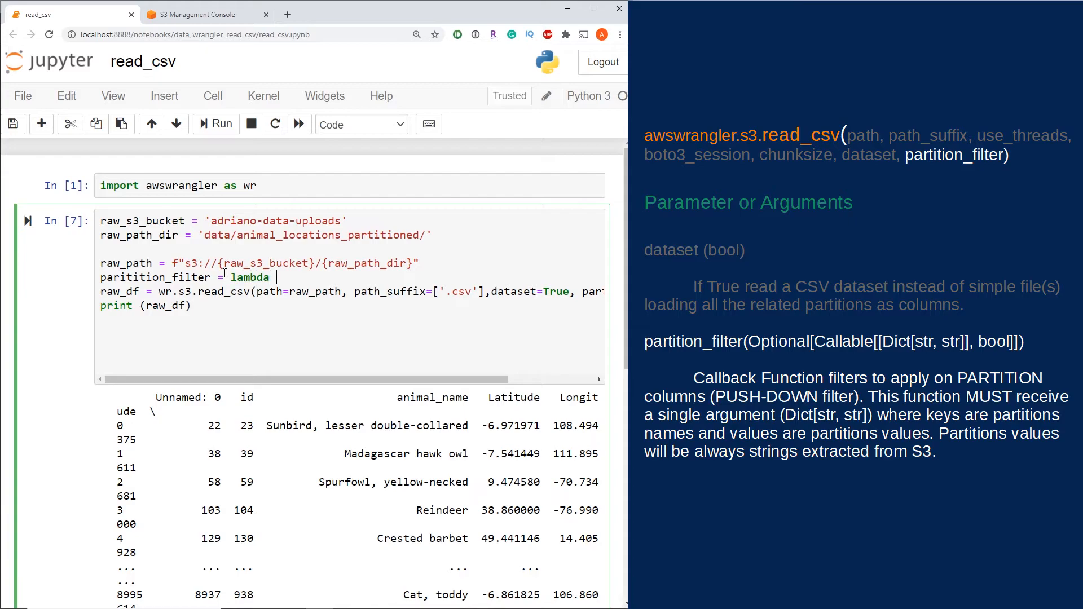
type("x: x['dat")
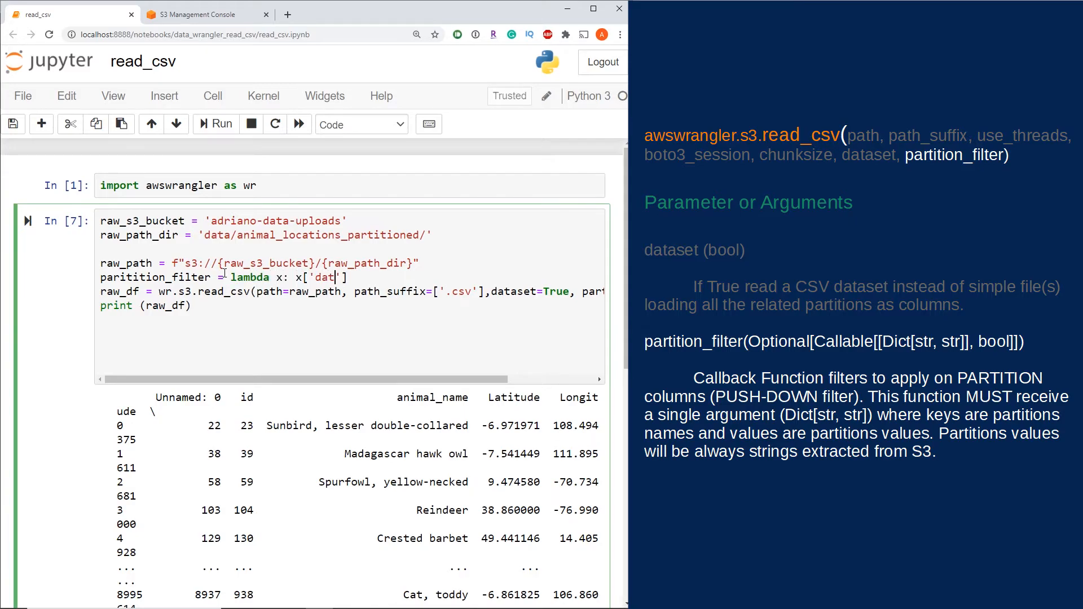
type("e")
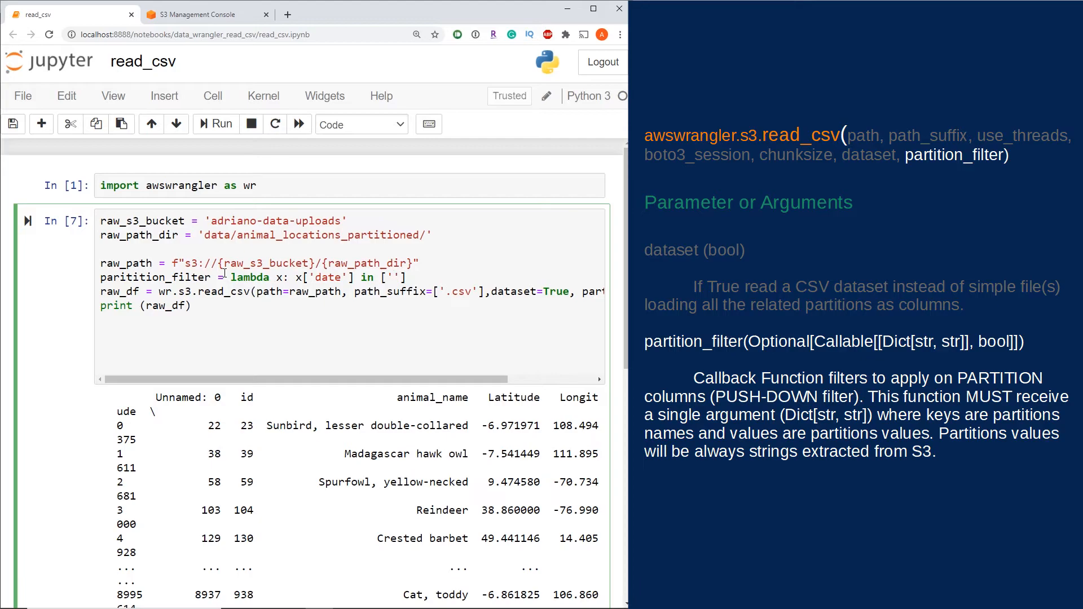
type("2021-")
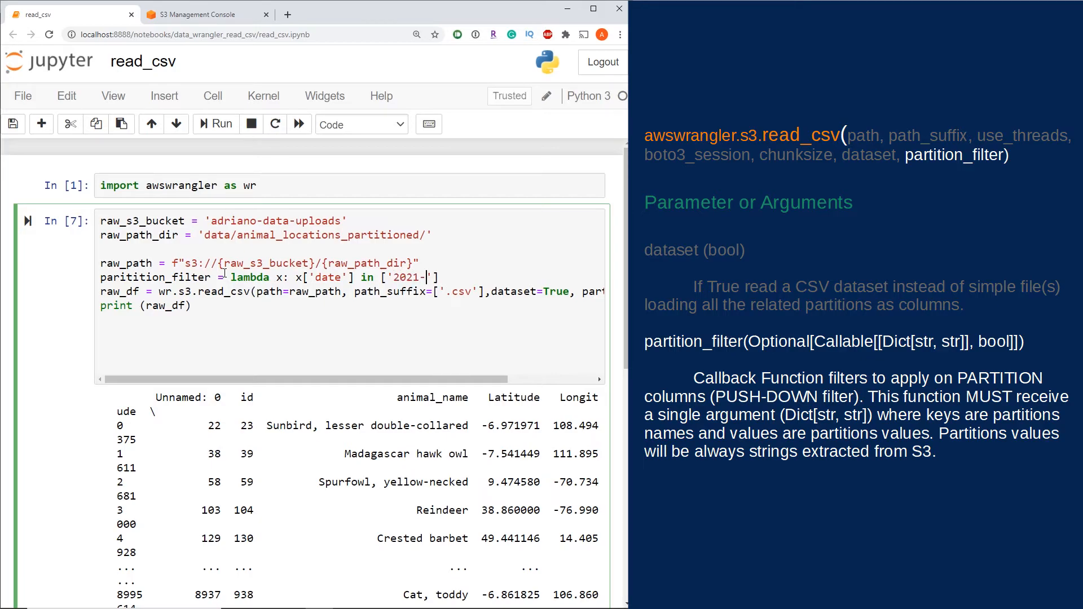
type("03-01")
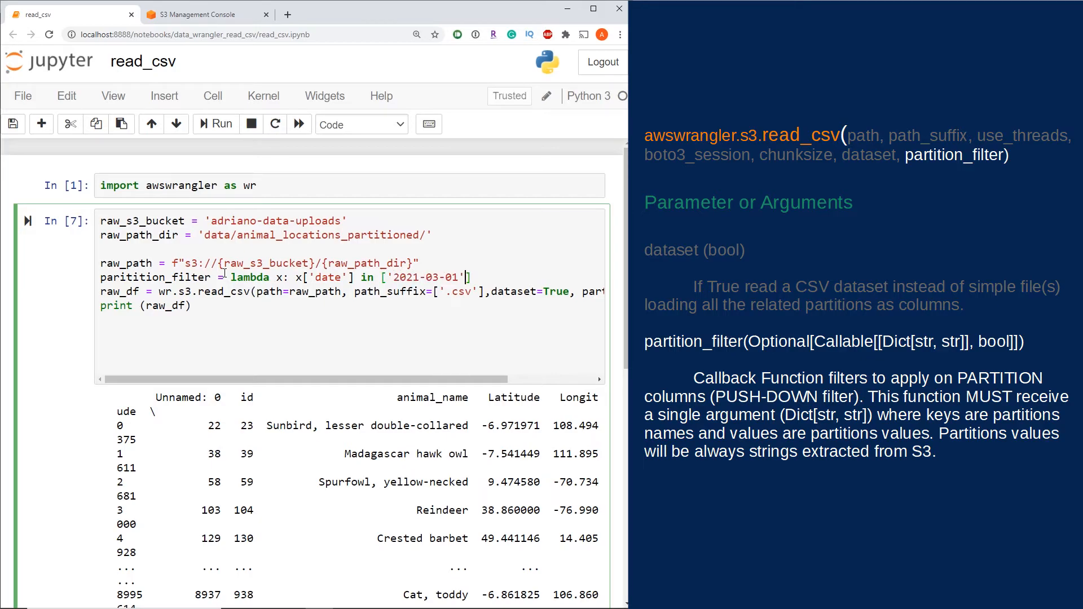
type(", '2'")
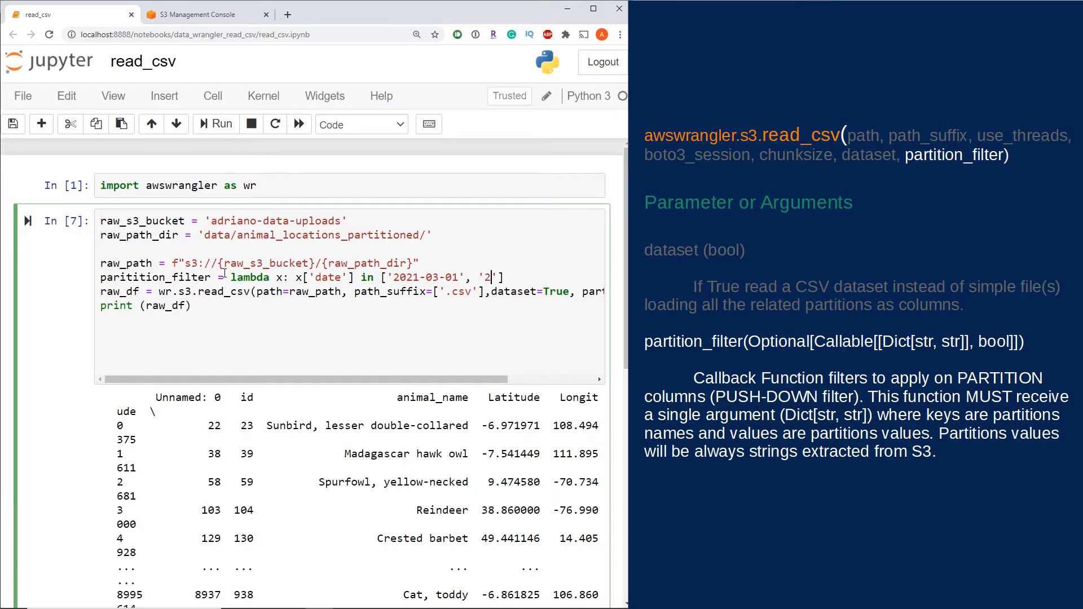
type("021-03-02")
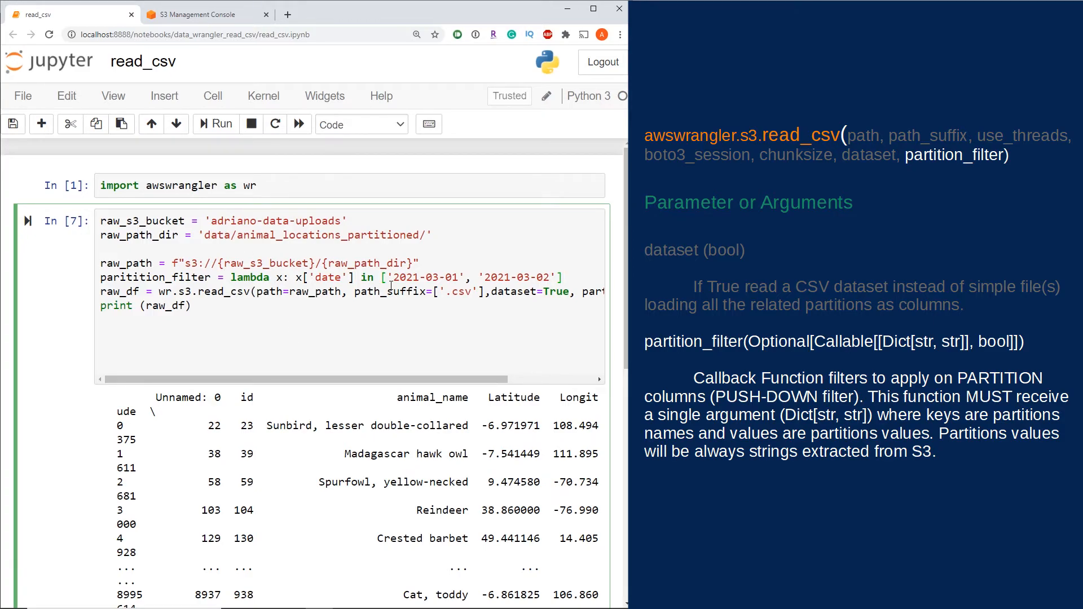
double_click(156, 277)
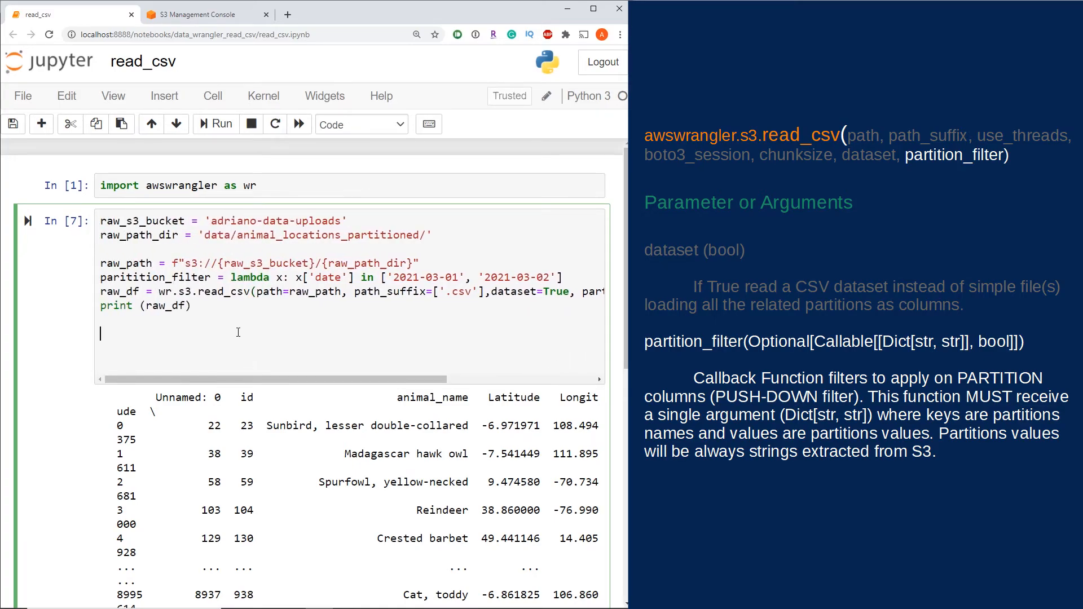
Rerun the filtered cell, confirming 1125 rows x 6 columns for the two dates.
left_click(214, 124)
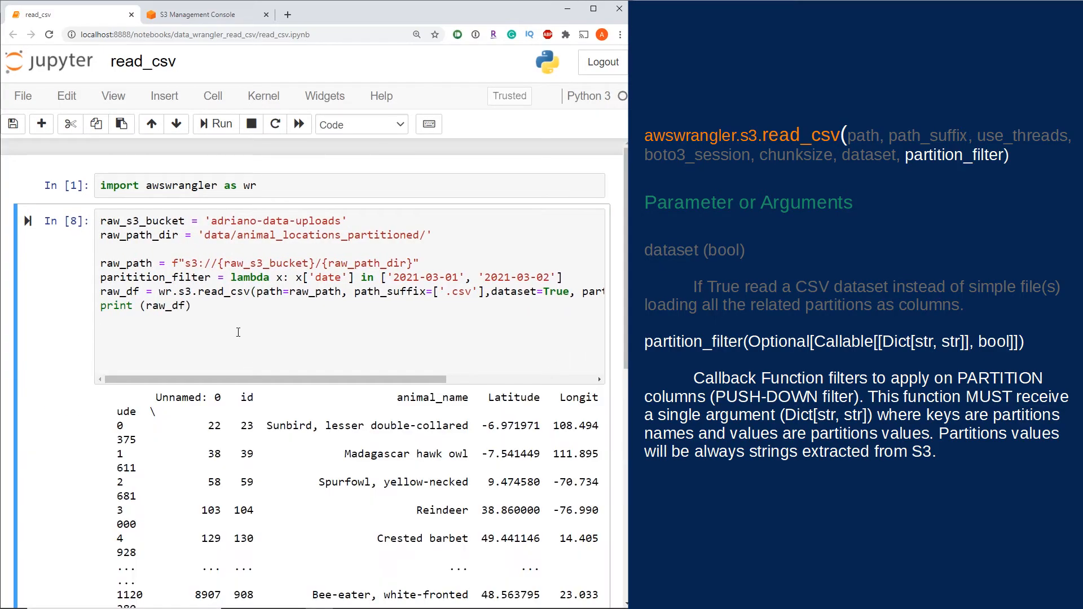
scroll("down", 3)
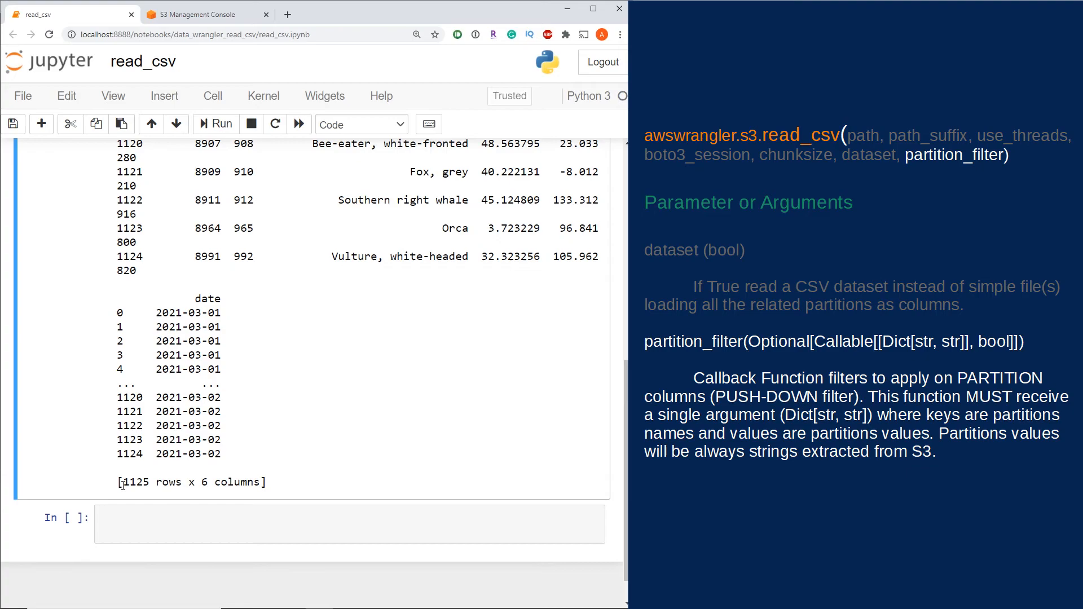
scroll("up", 3)
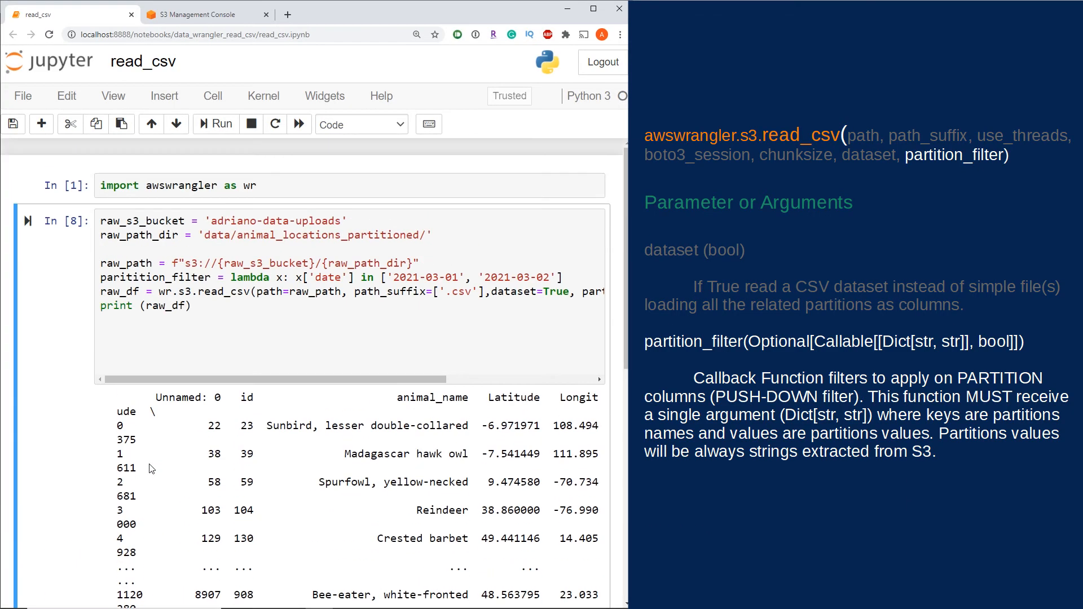
scroll("down", 3)
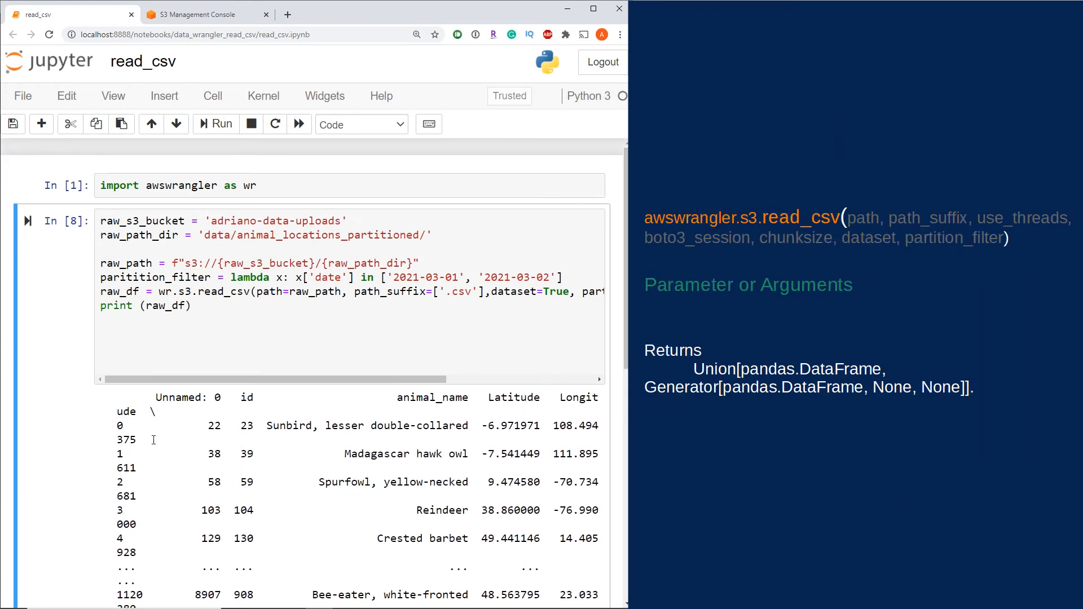
mouse_move(71, 334)
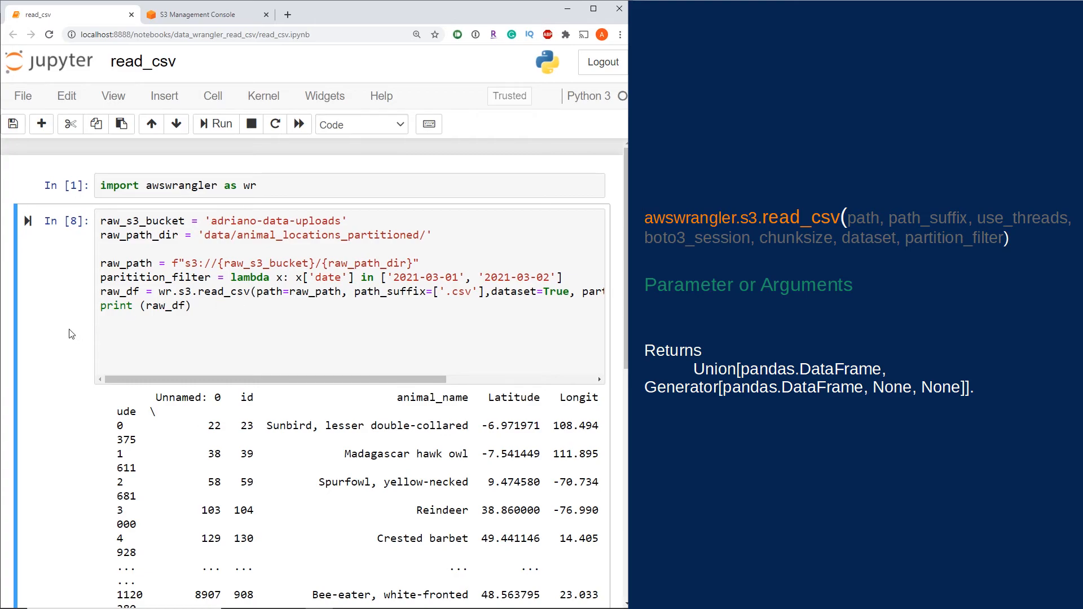
double_click(119, 291)
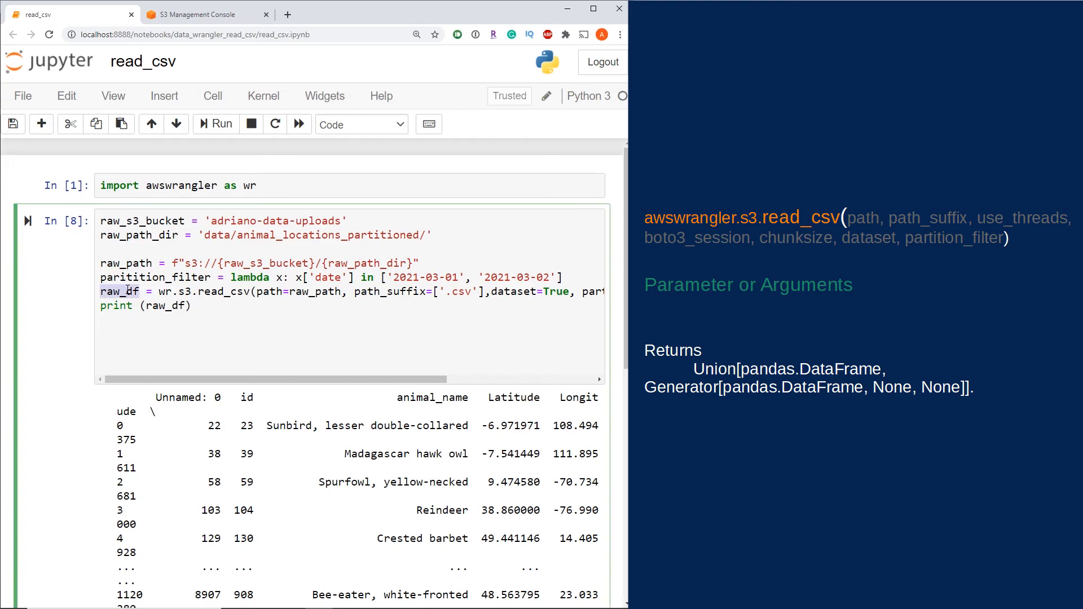